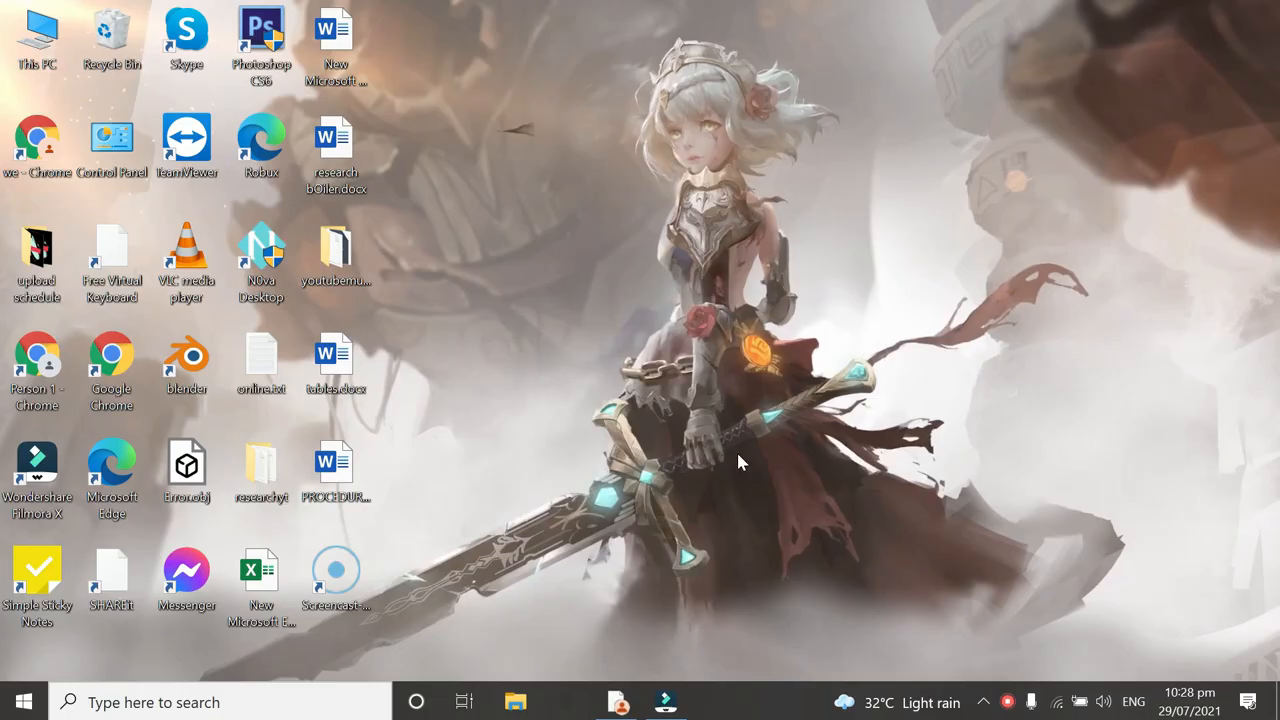
pyautogui.moveTo(640, 380)
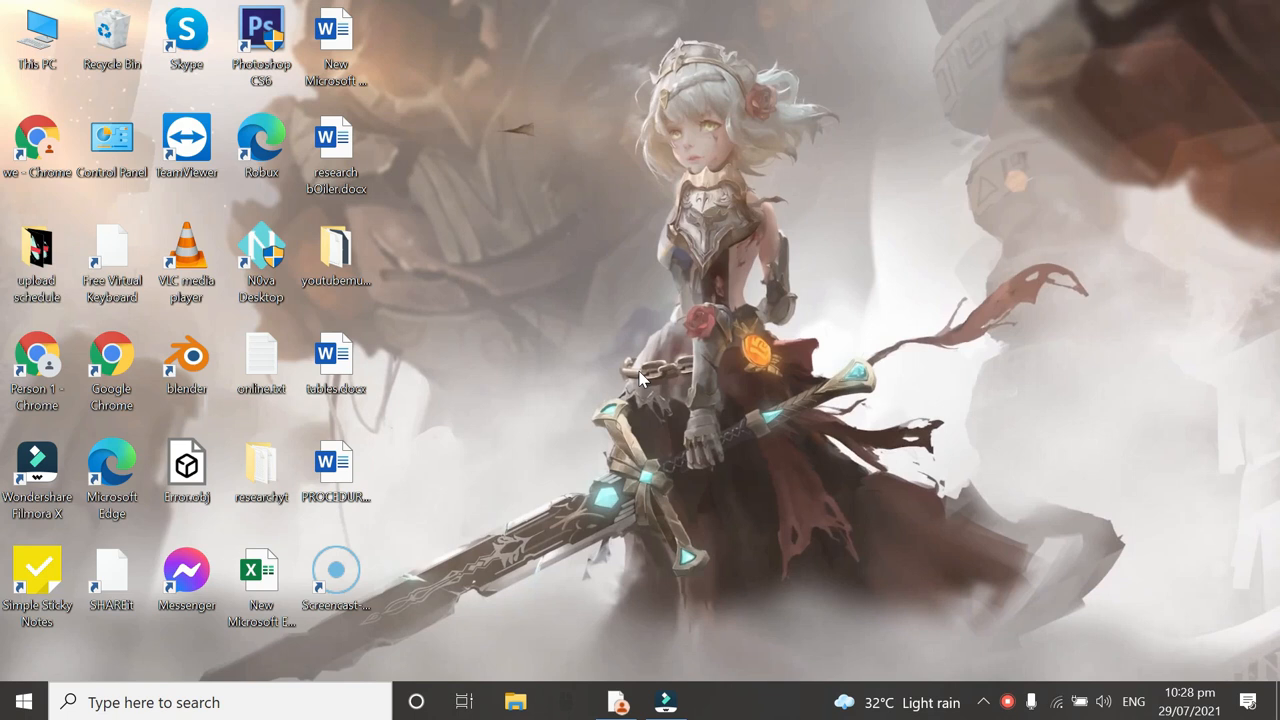
pyautogui.moveTo(510, 248)
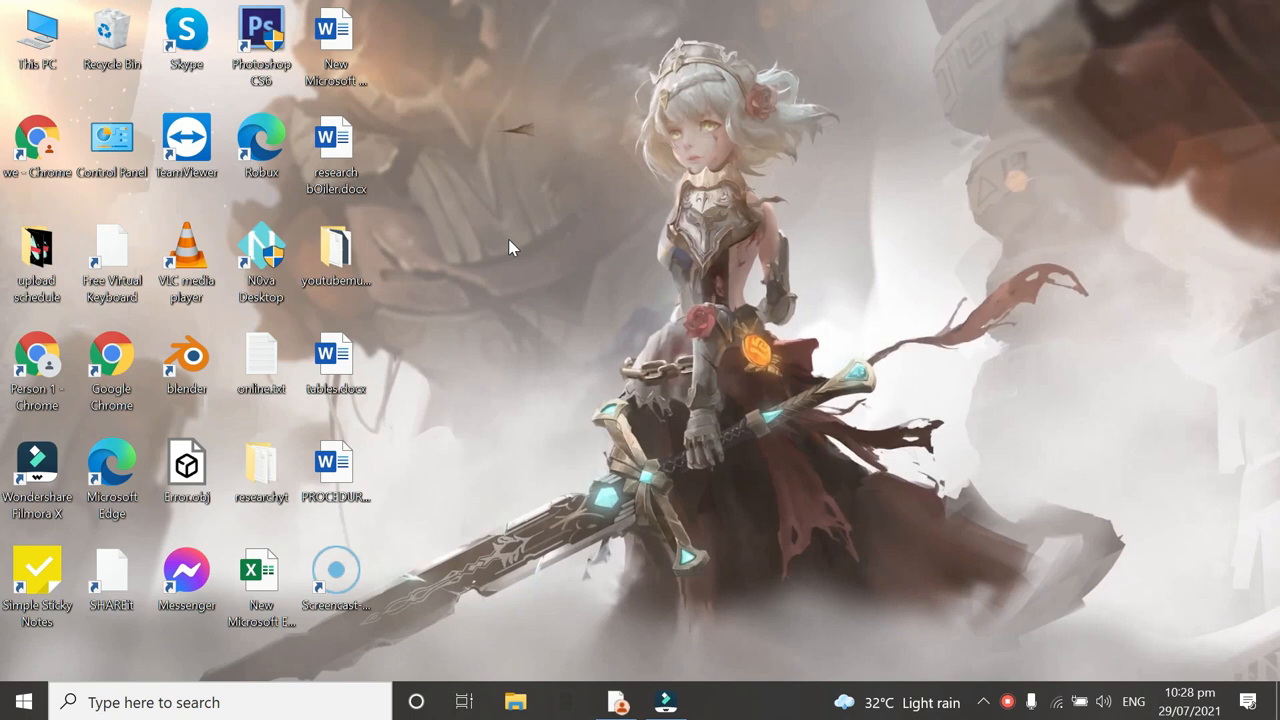
pyautogui.moveTo(456, 164)
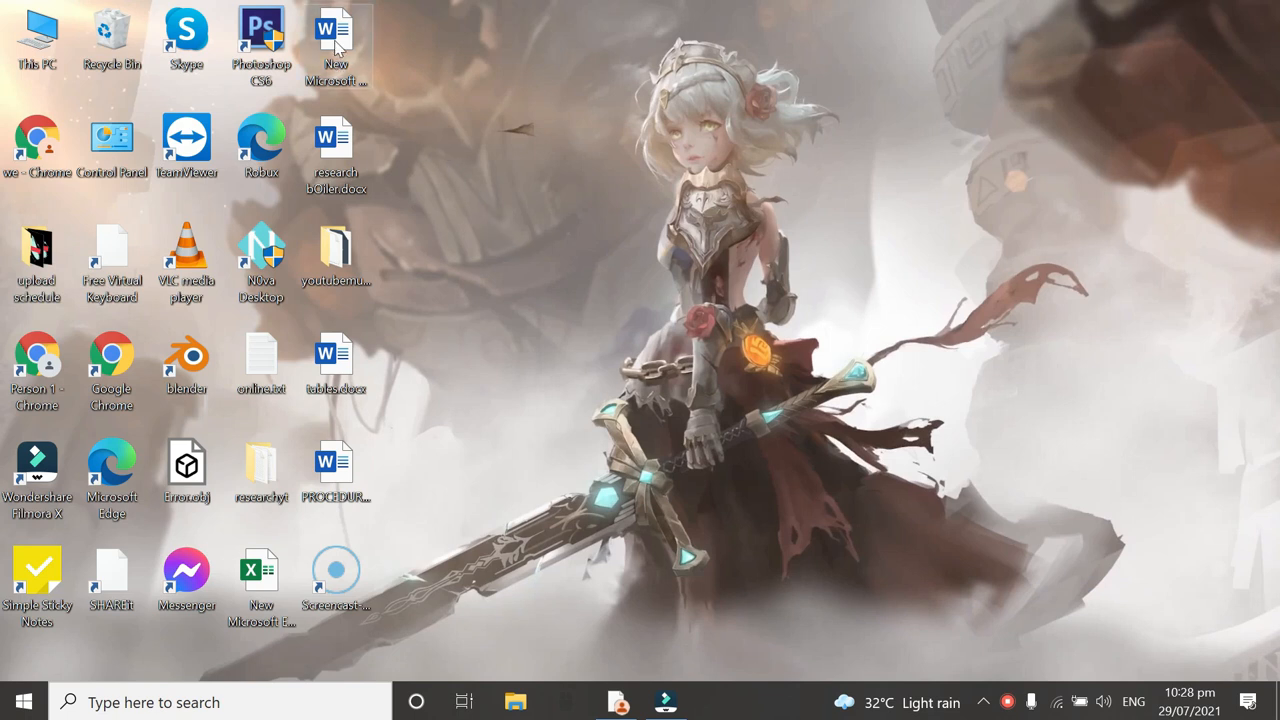
pyautogui.moveTo(500, 330)
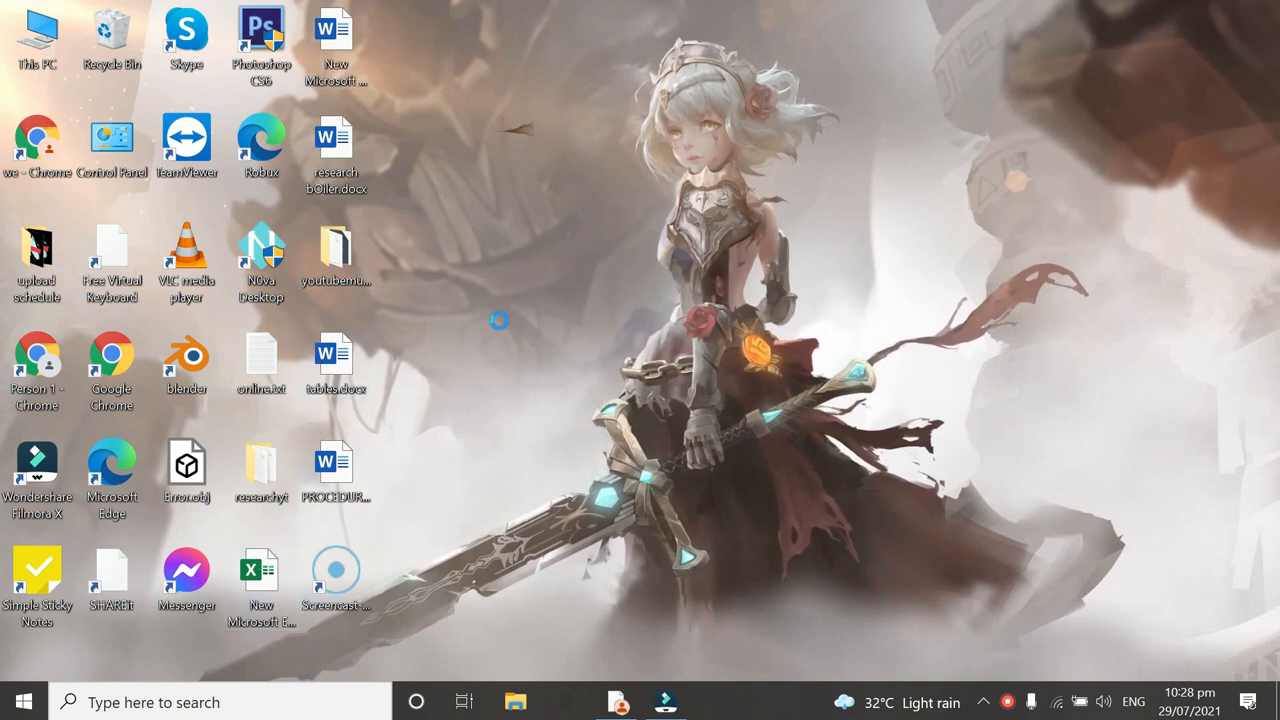
# Create a new Microsoft Excel Worksheet file from the desktop's New menu.
pyautogui.rightClick(500, 322)
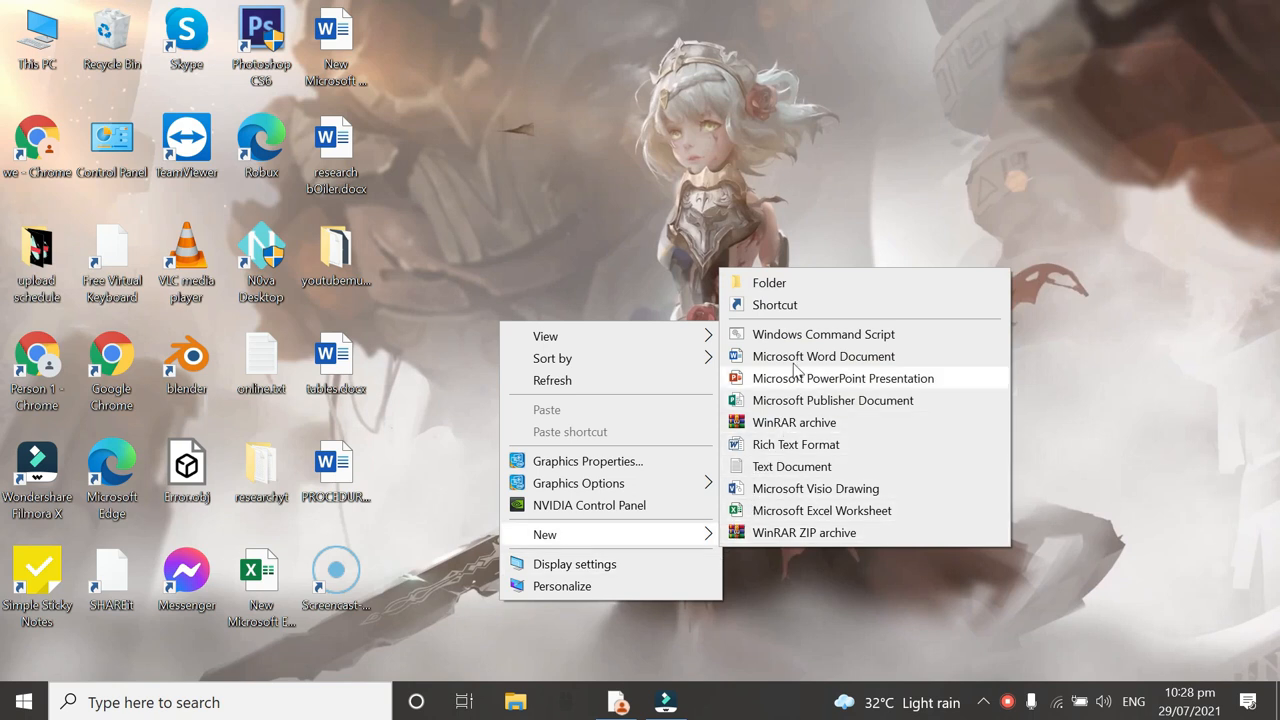
pyautogui.moveTo(818, 420)
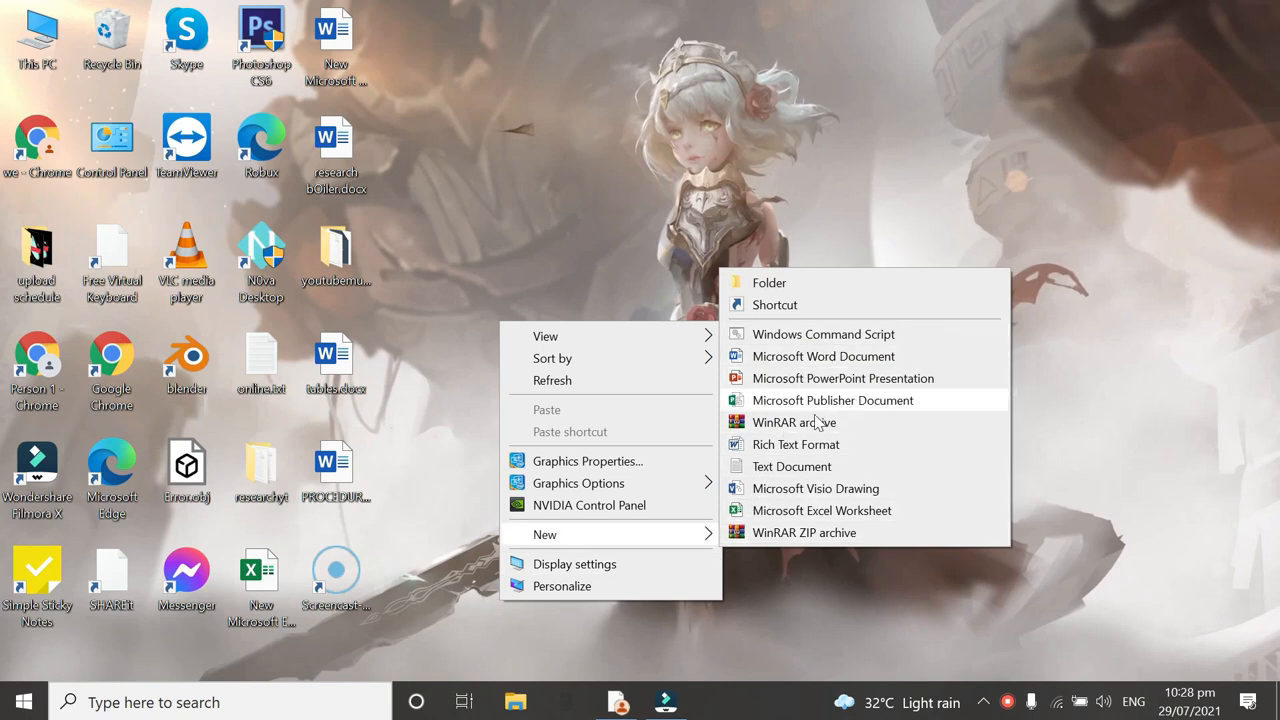
pyautogui.click(820, 510)
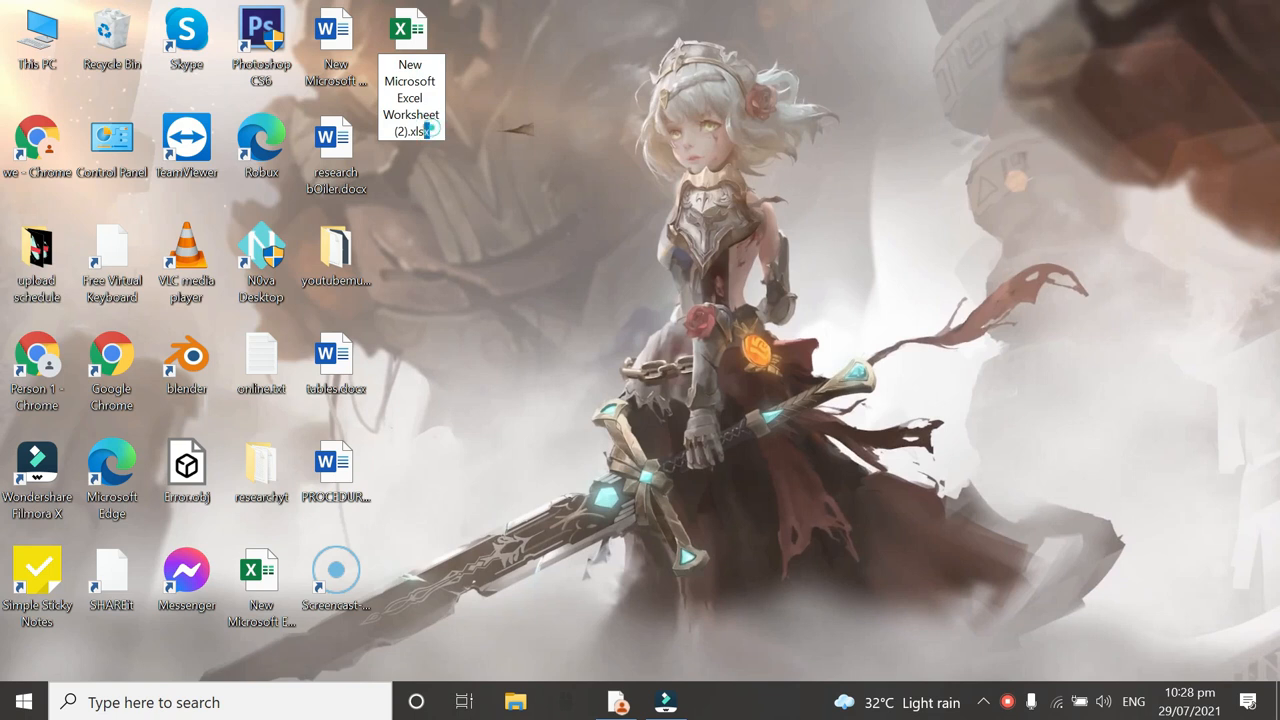
# Rename the new worksheet file to 'File' and answer the file-extension warning.
pyautogui.click(410, 96)
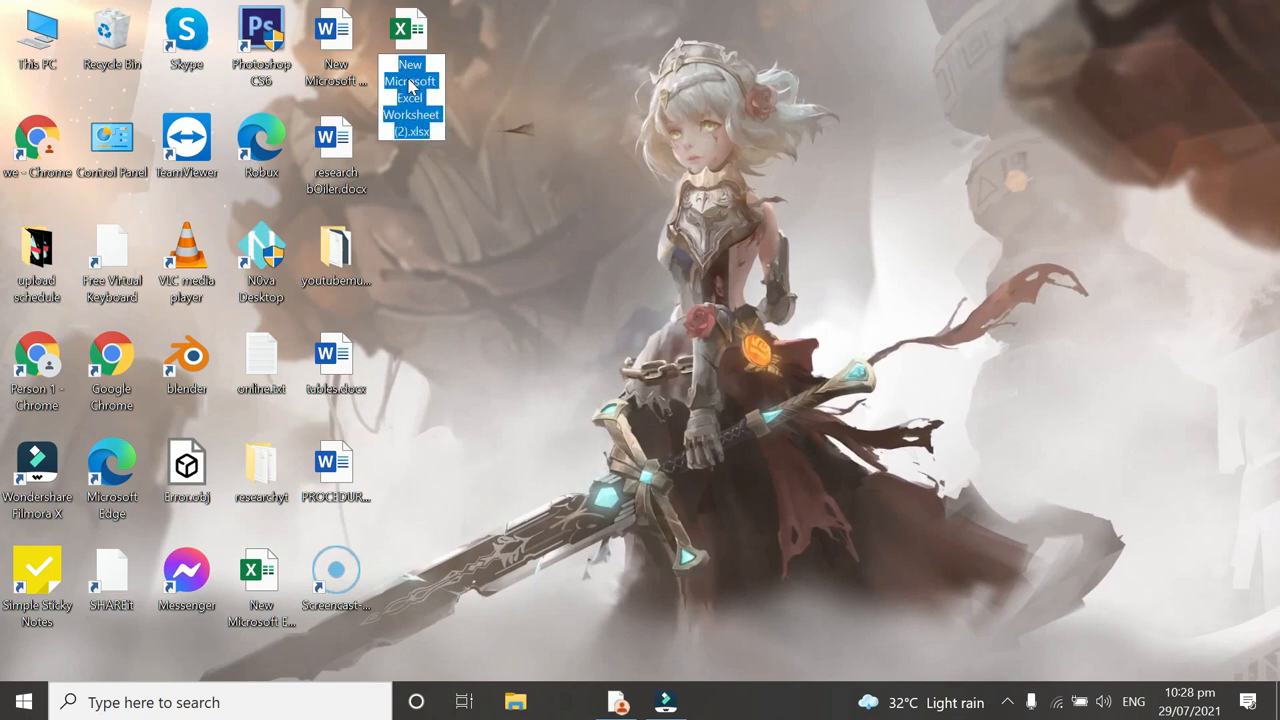
pyautogui.rightClick(410, 90)
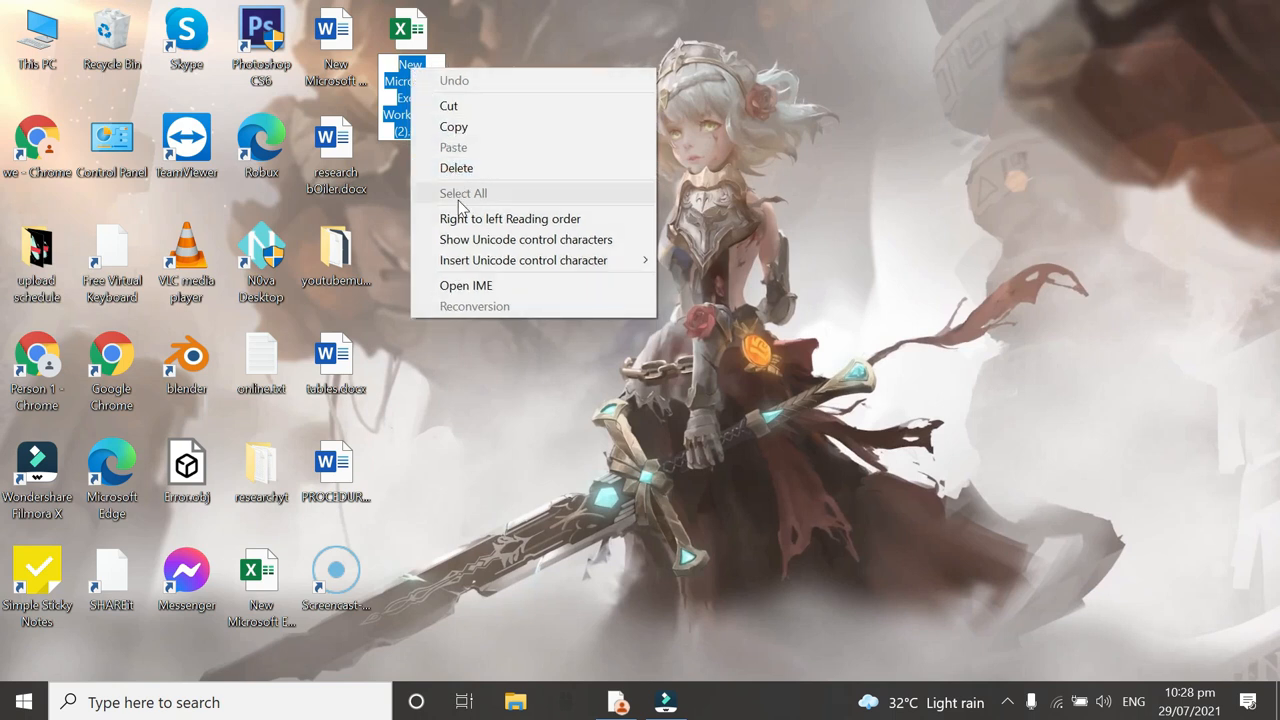
pyautogui.moveTo(448, 106)
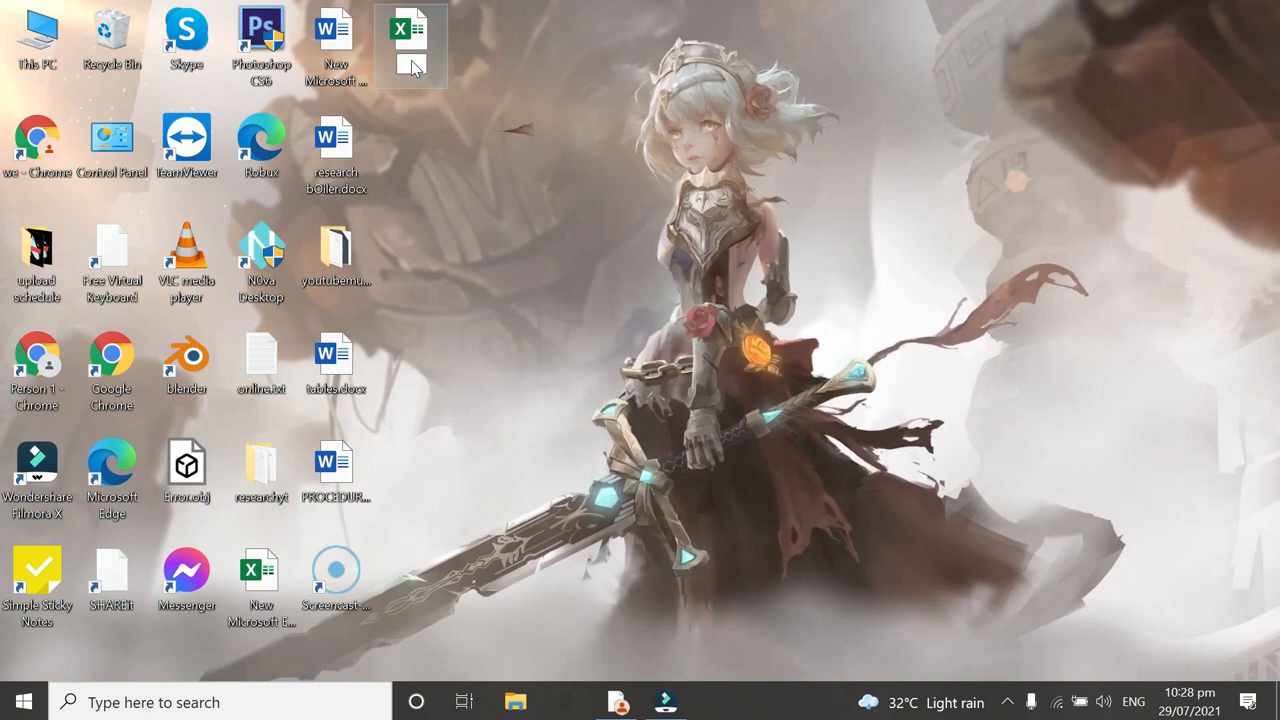
pyautogui.rightClick(410, 60)
pyautogui.write('Dexim')
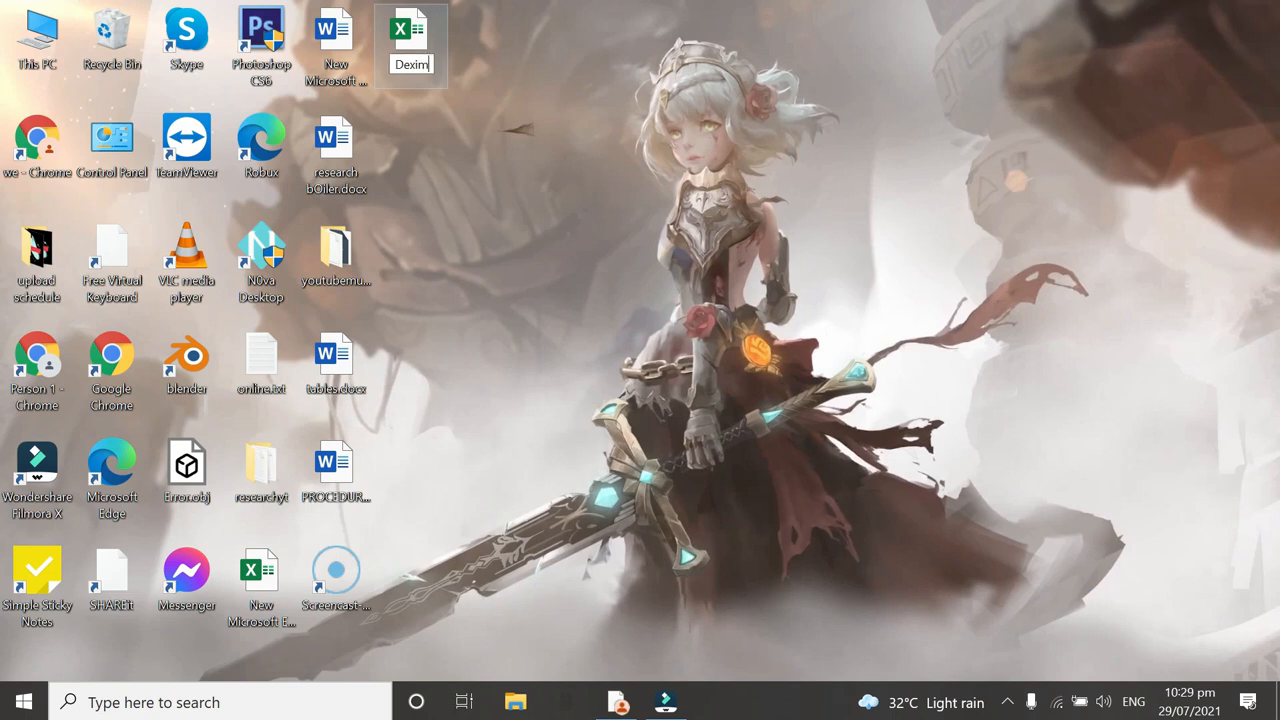
pyautogui.write('Files')
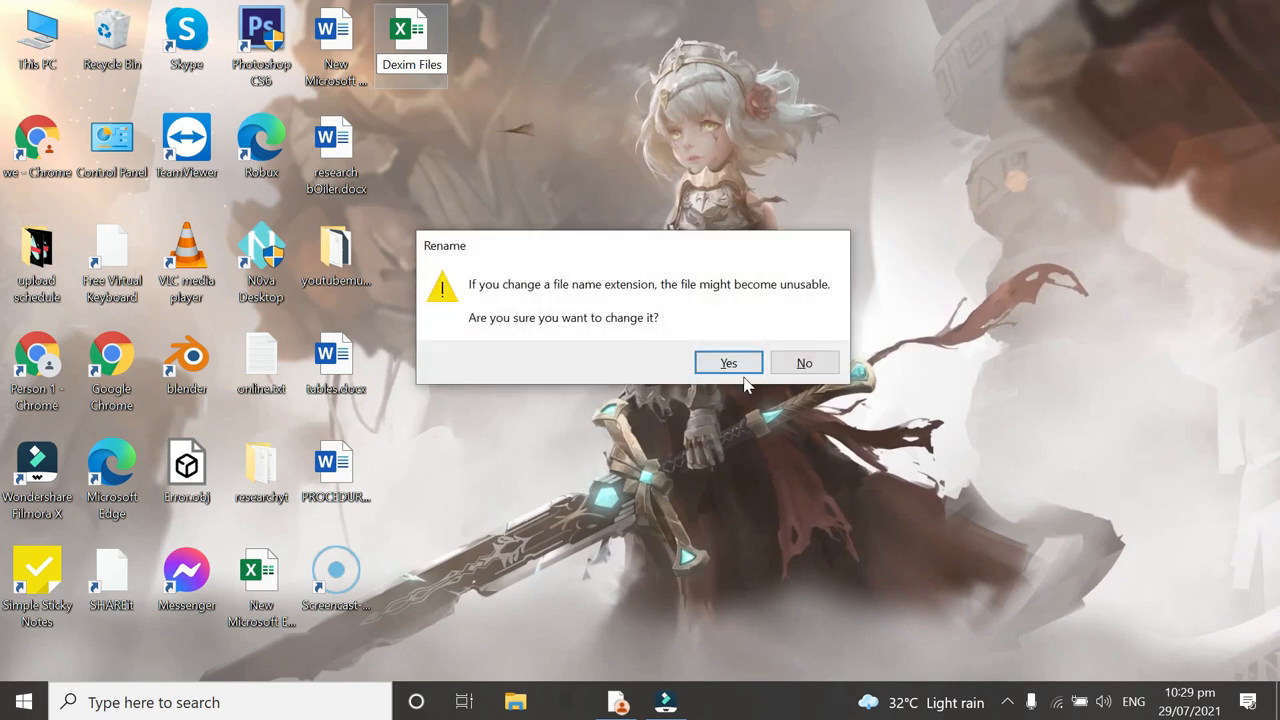
pyautogui.click(728, 362)
pyautogui.write('daf')
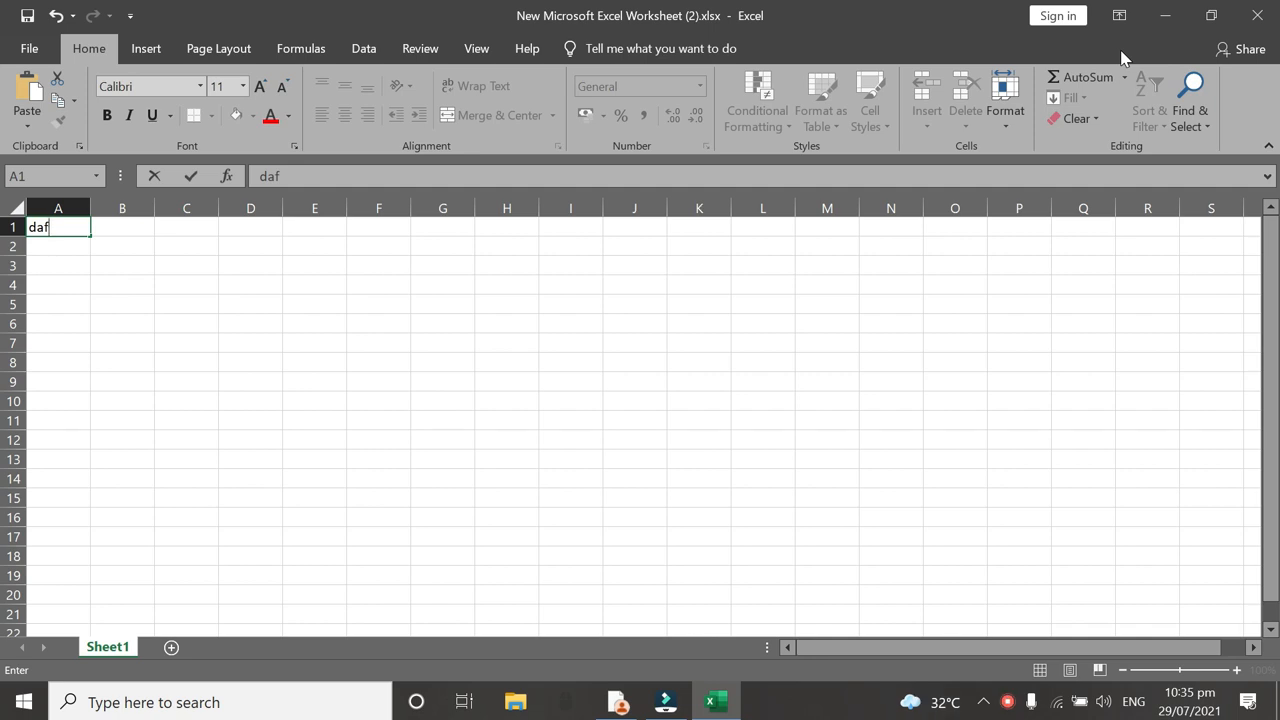
pyautogui.moveTo(936, 104)
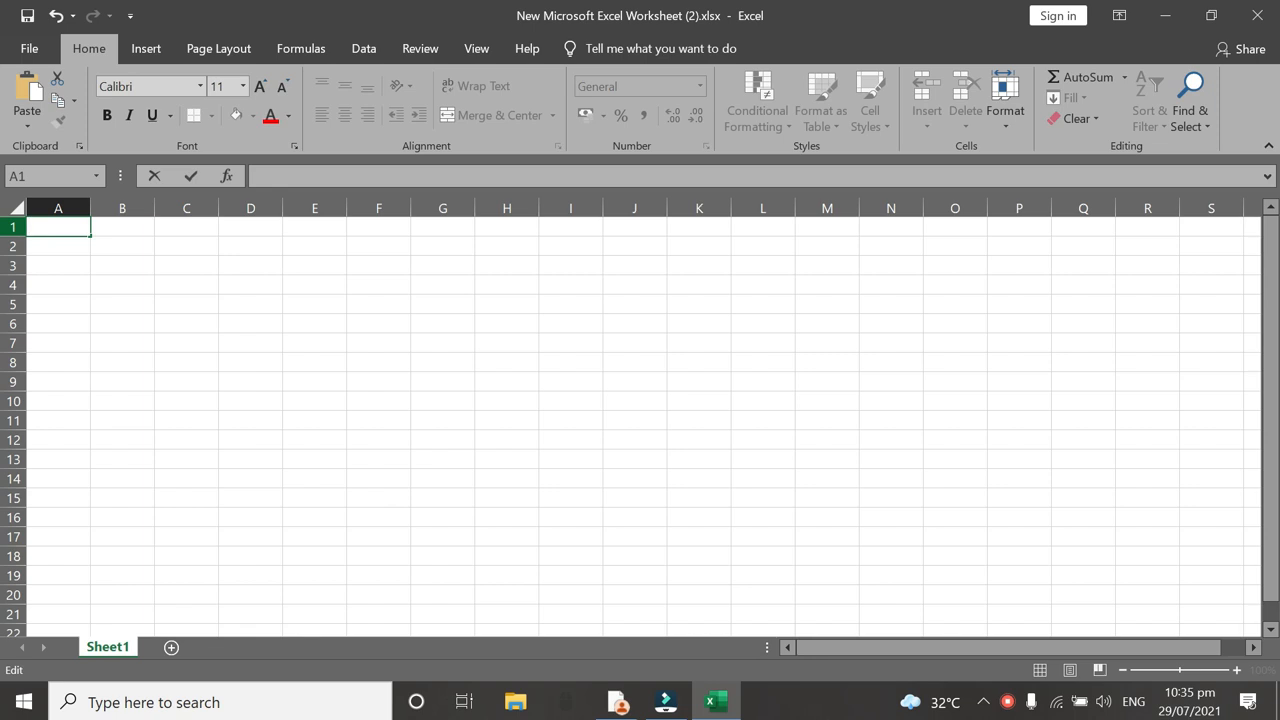
# Enter the headers Name, country and number across the first row.
pyautogui.write('NAme')
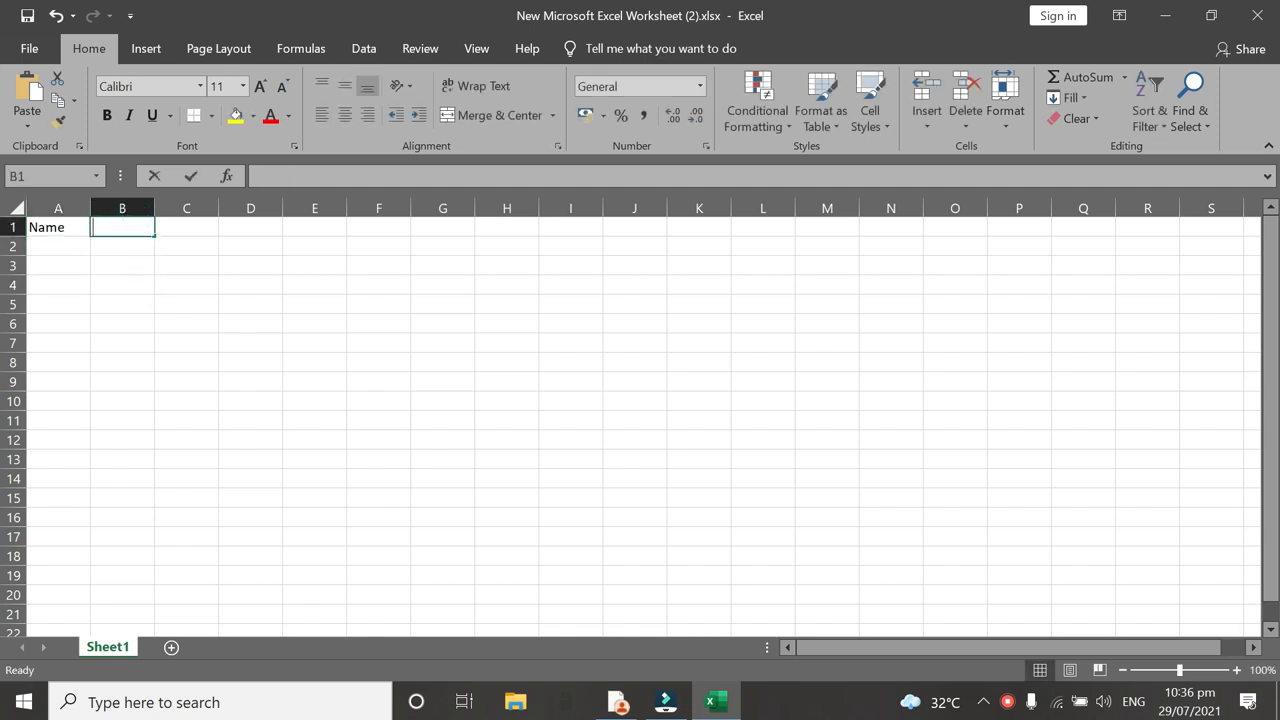
pyautogui.write('country')
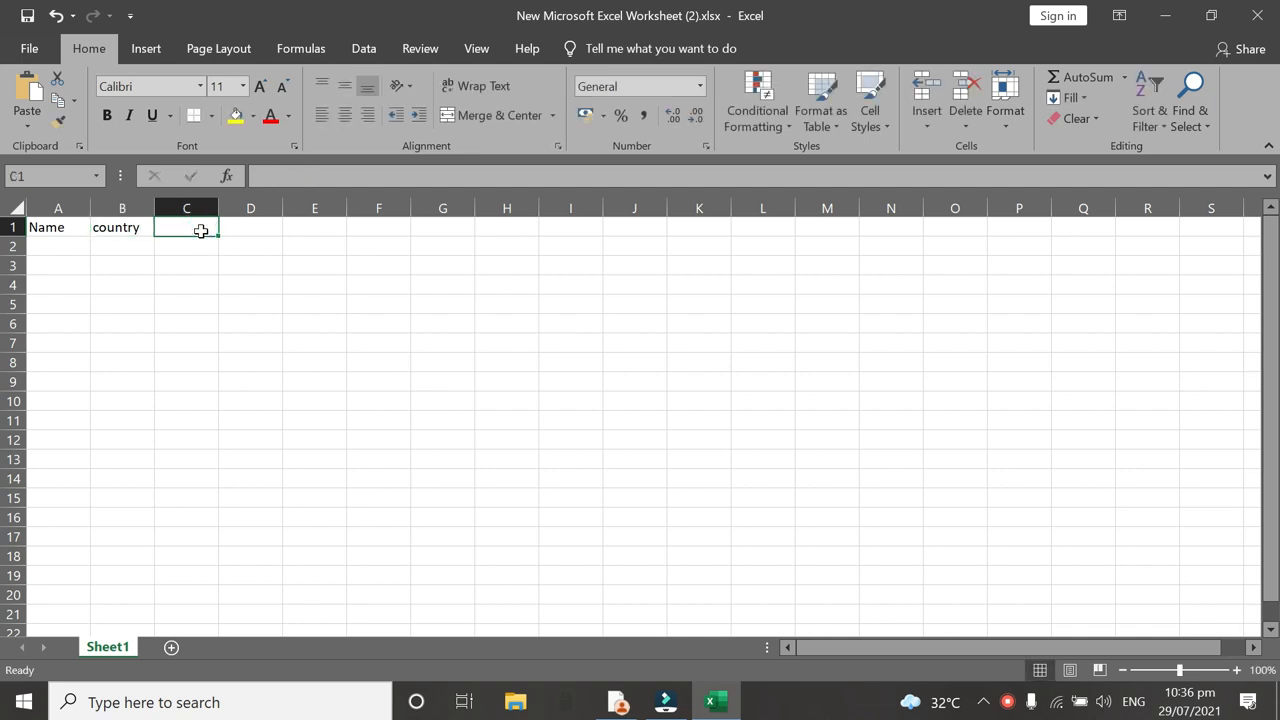
pyautogui.write('numer')
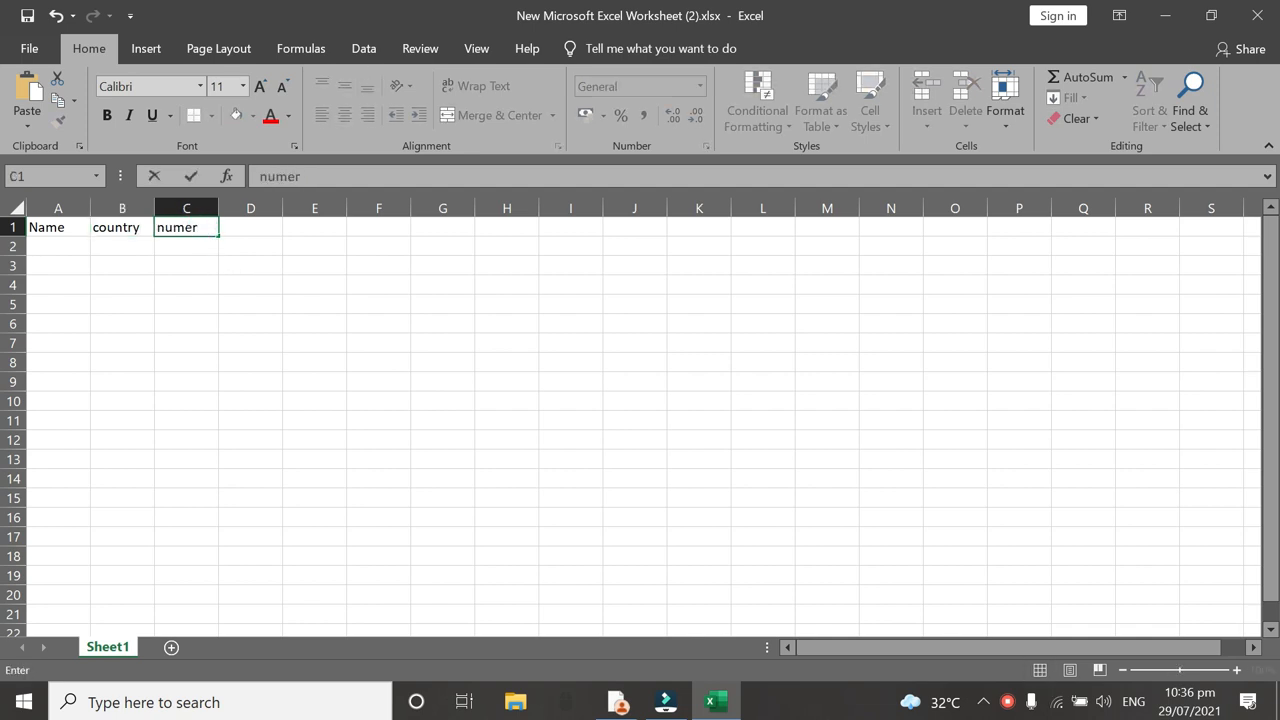
pyautogui.write('b')
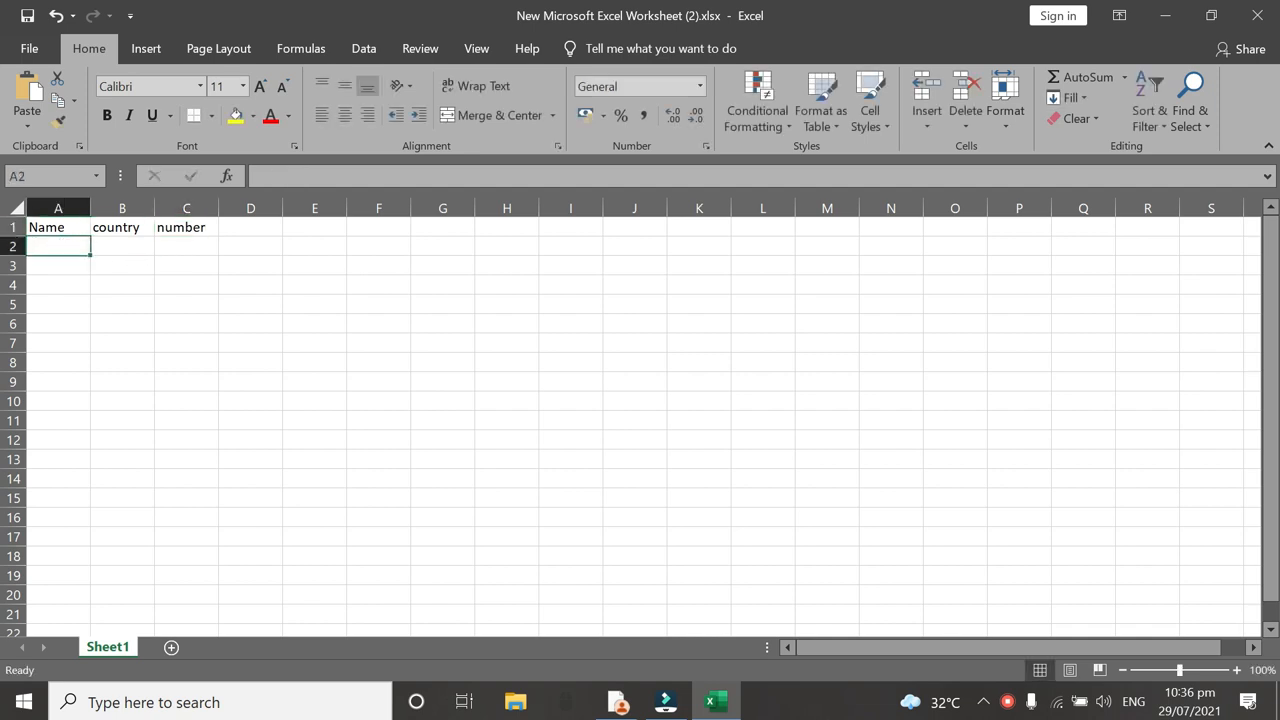
# List Marco and Danny under the Name header.
pyautogui.write('MArco')
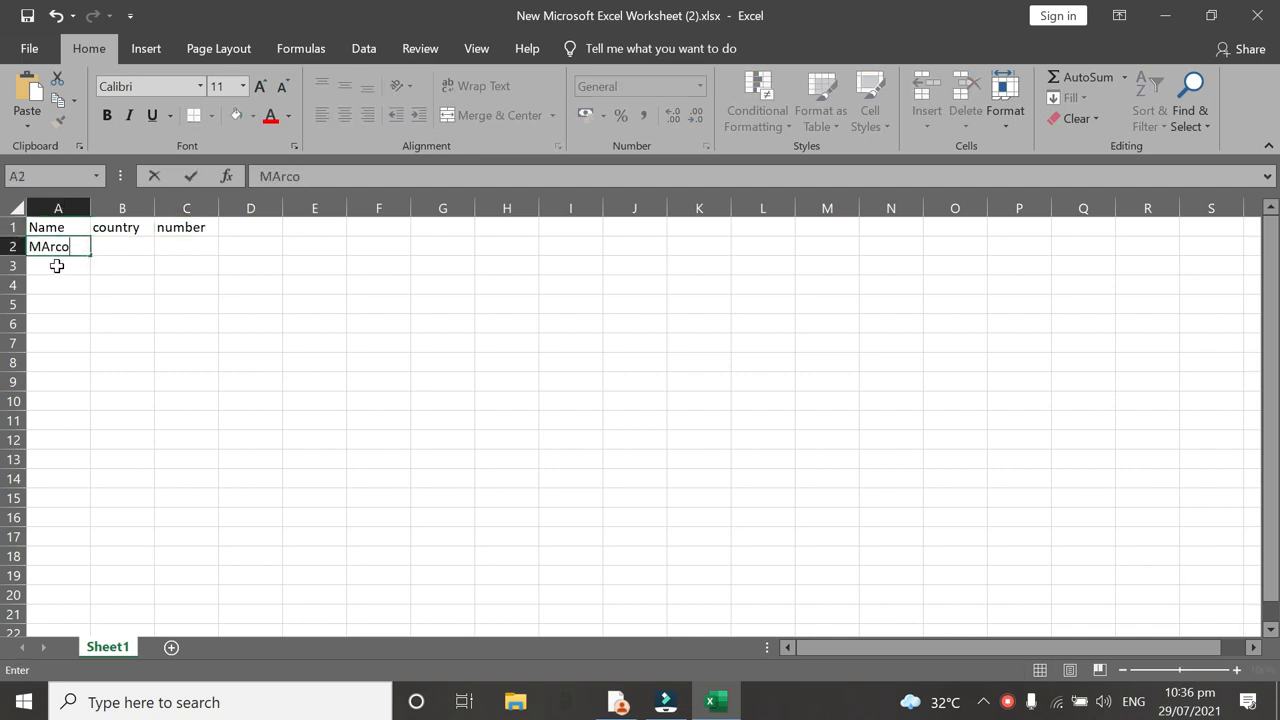
pyautogui.write('DAnny')
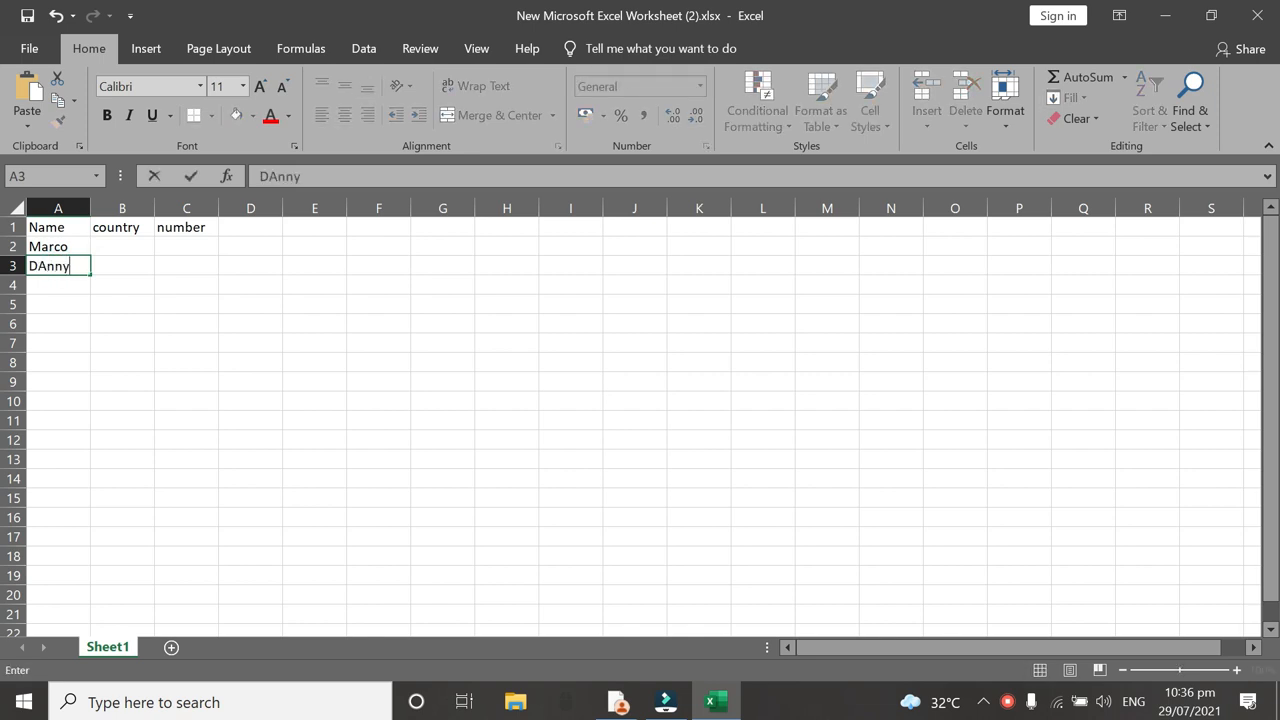
pyautogui.moveTo(62, 288)
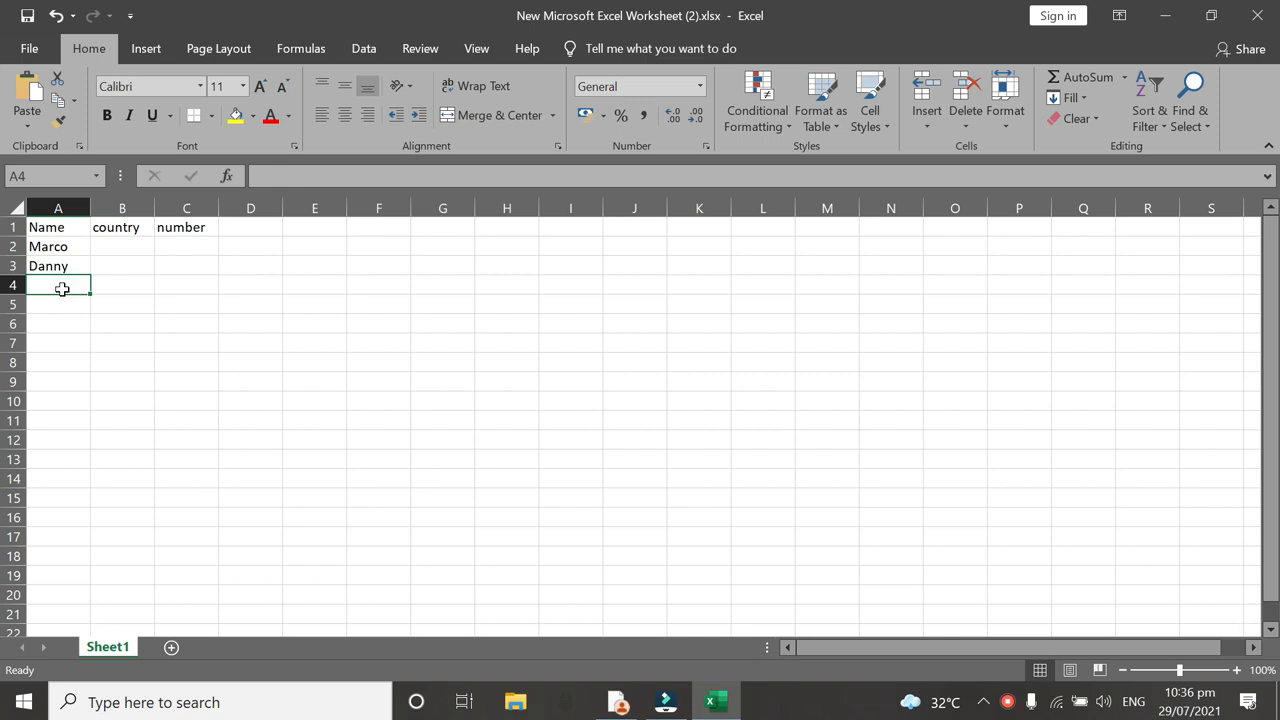
# Add alex as a third name and fill the countries, with Philippines and canada for alex.
pyautogui.write('alex')
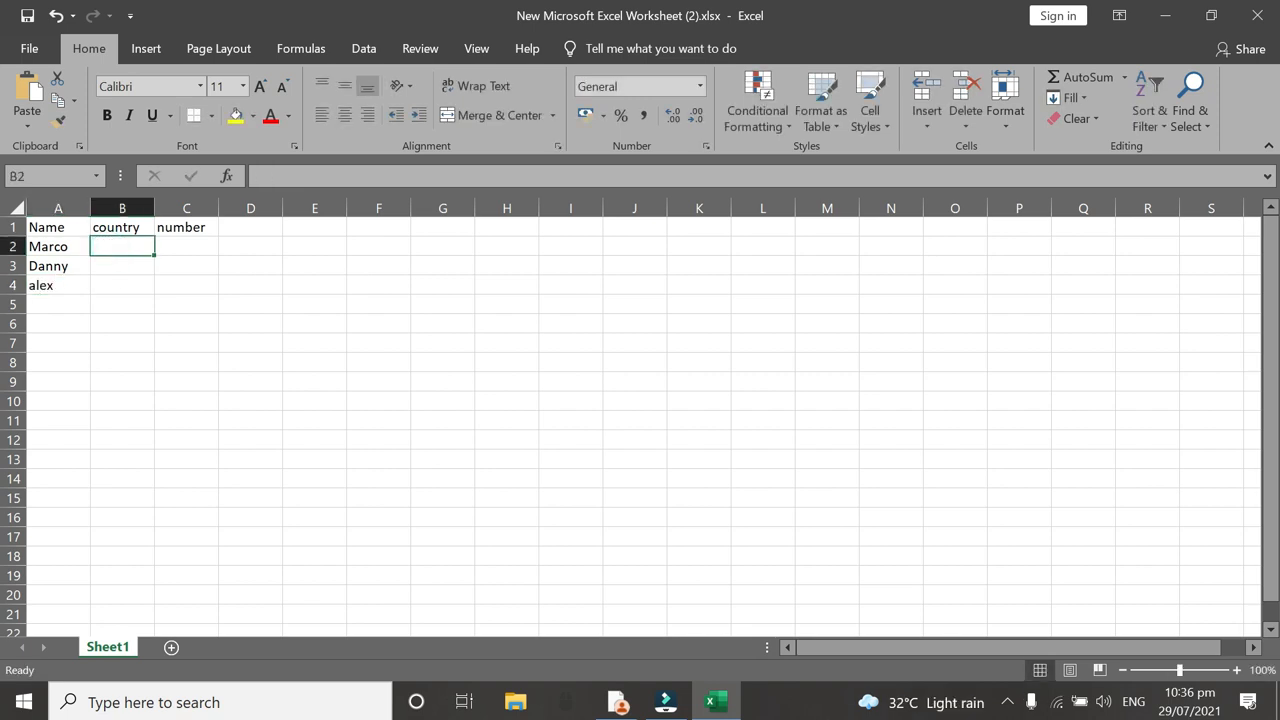
pyautogui.write('Philippines')
pyautogui.click(122, 266)
pyautogui.write('mexicvo')
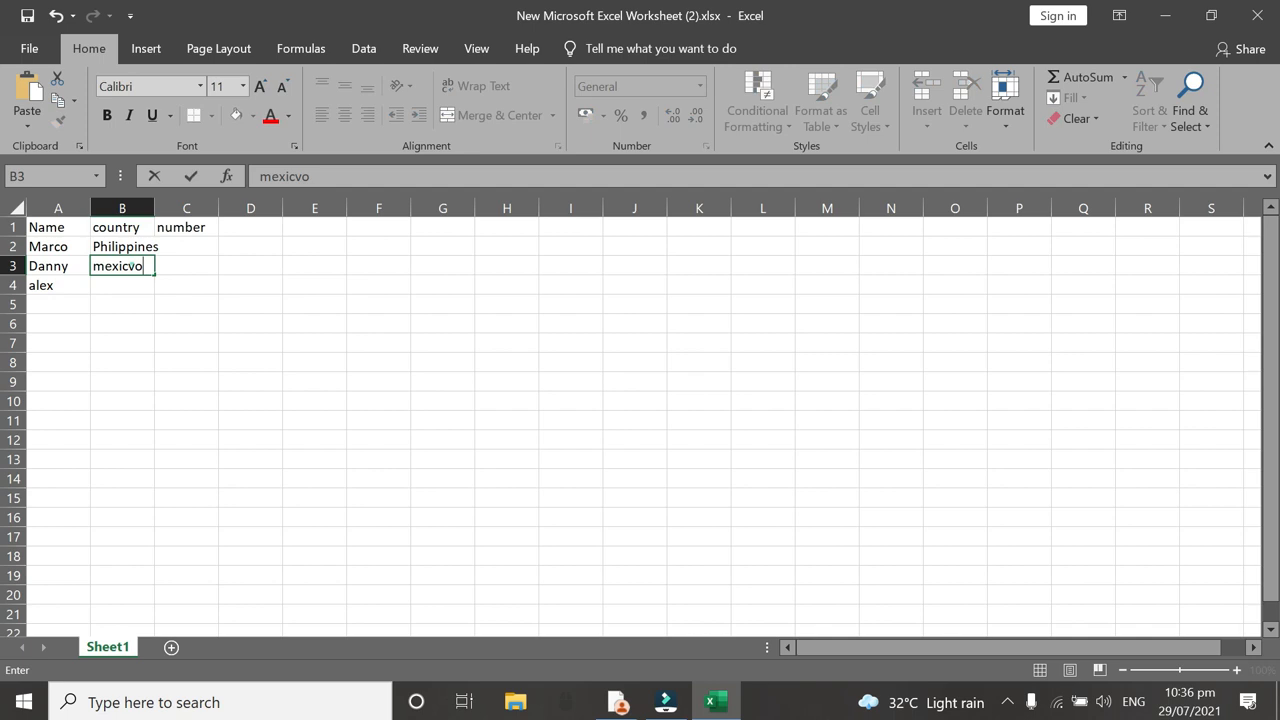
pyautogui.press('Backspace')
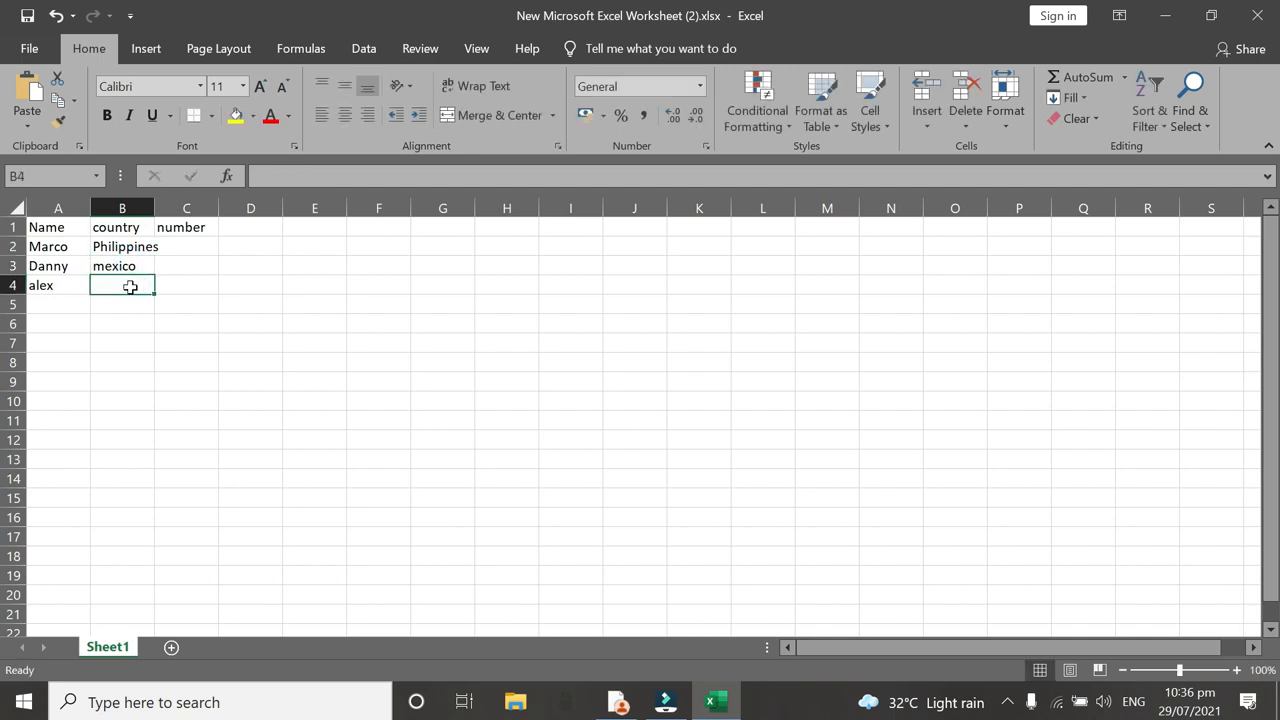
pyautogui.write('canda')
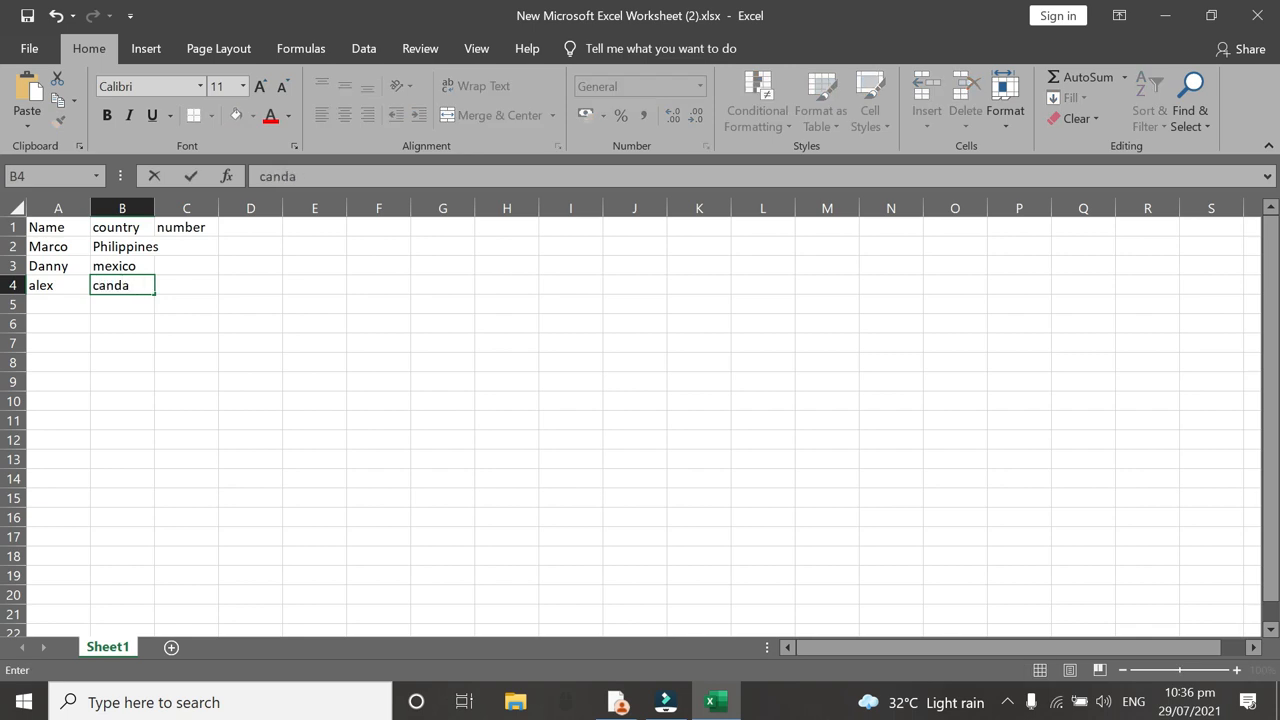
pyautogui.write('s')
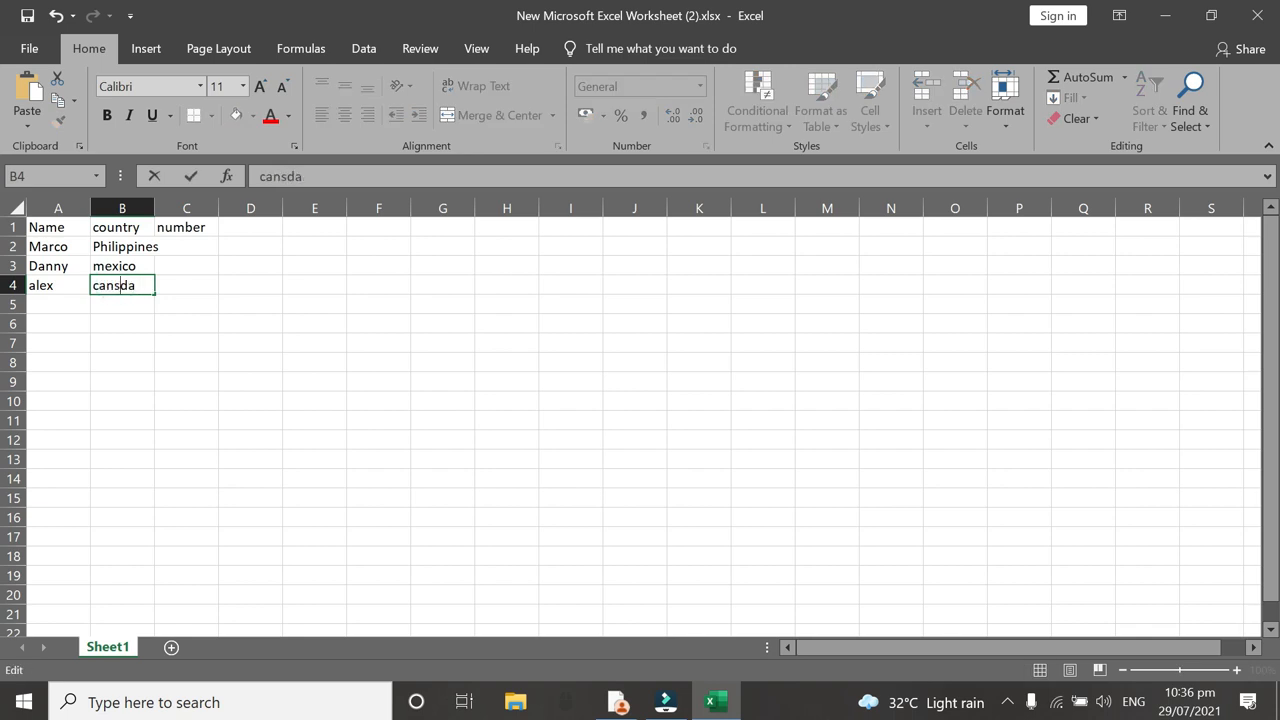
pyautogui.write('canada')
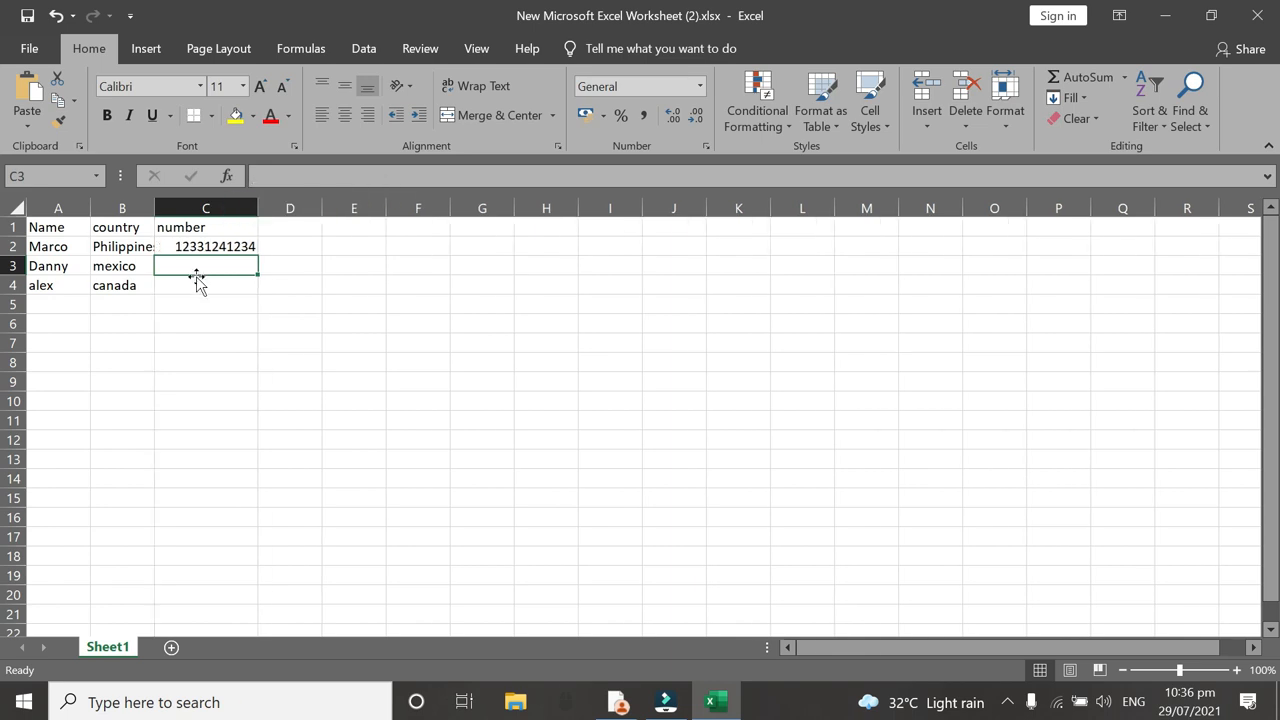
# Enter the number 65868 in the number column.
pyautogui.write('658689E+11')
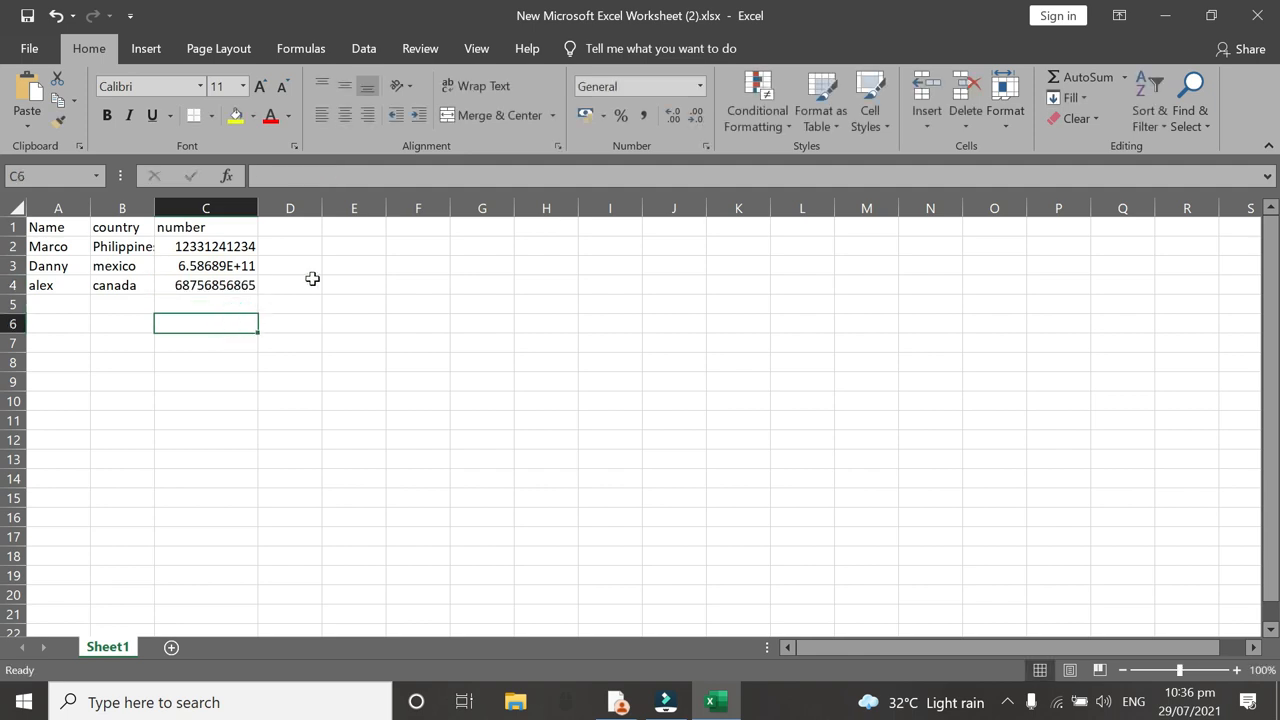
pyautogui.moveTo(228, 246)
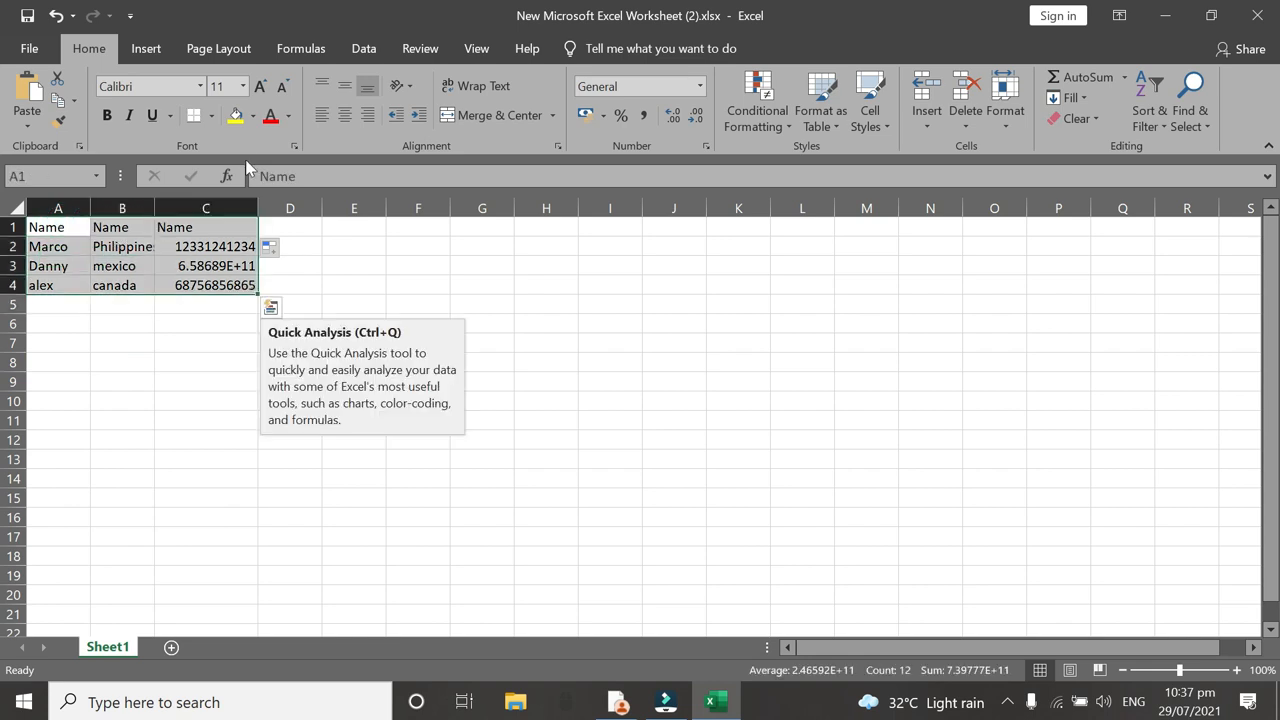
pyautogui.moveTo(212, 114)
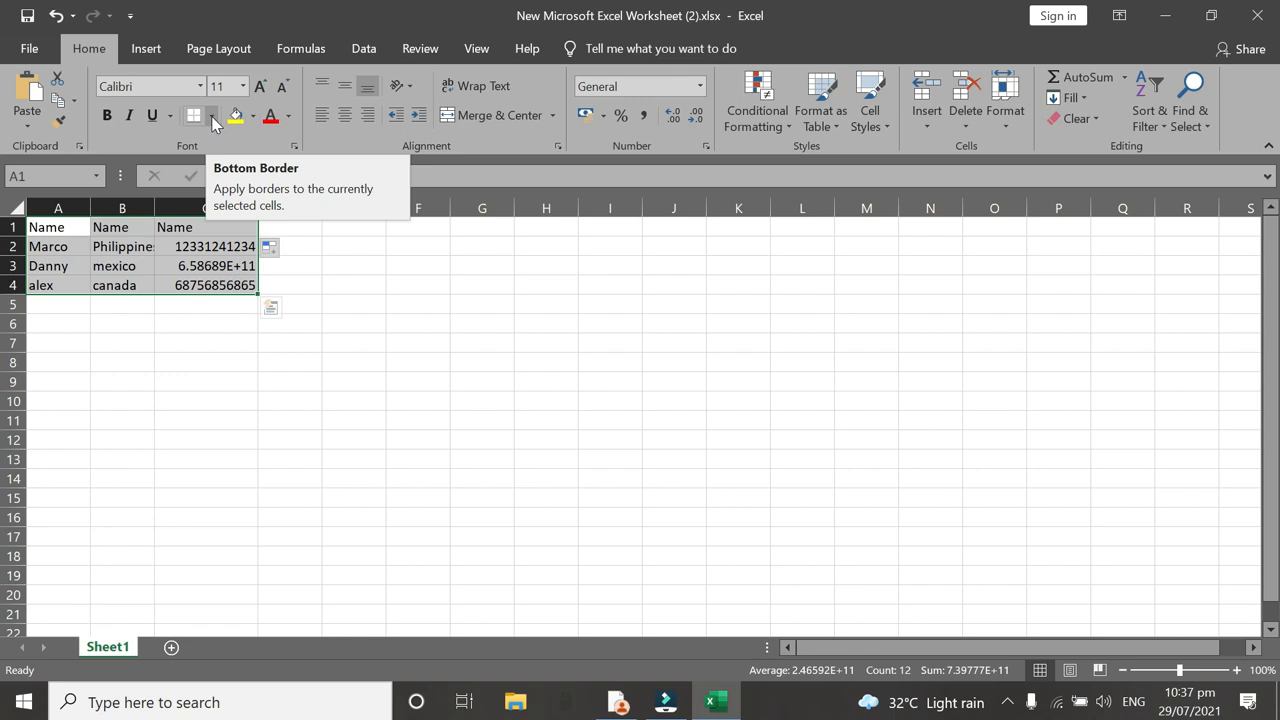
# Apply All Borders to the selected A1:C4 table and click away to view them.
pyautogui.click(212, 114)
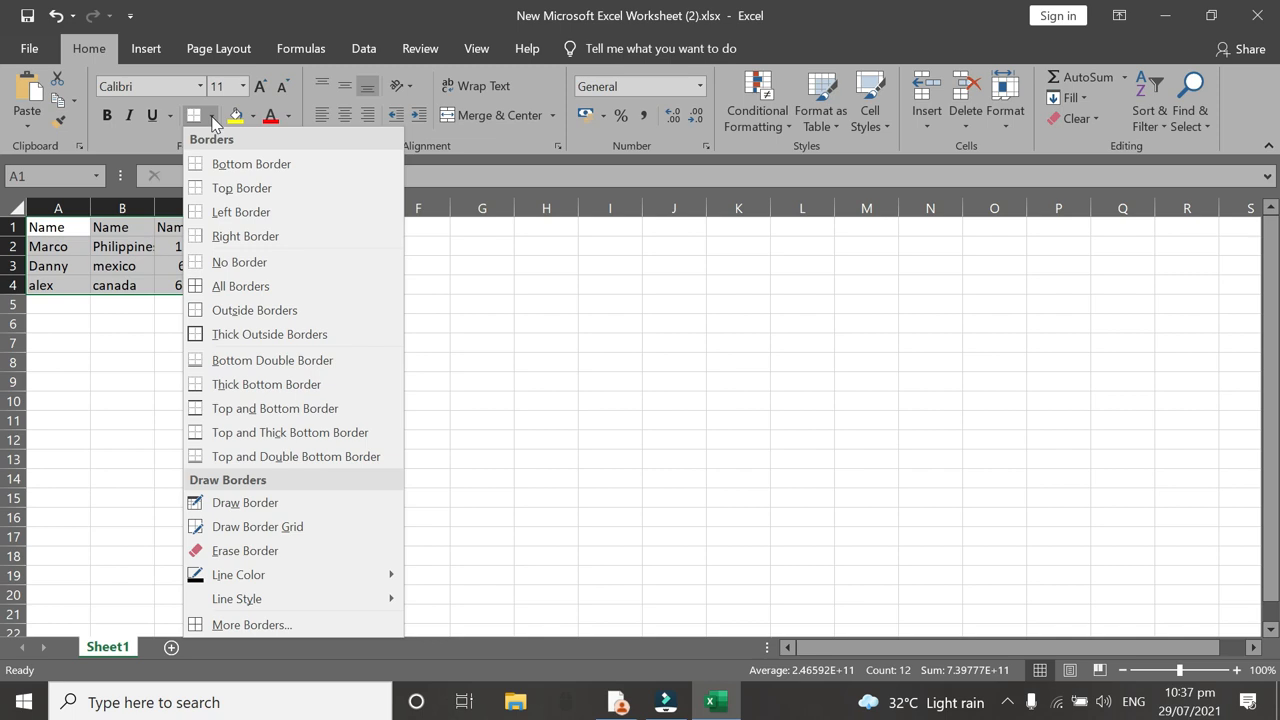
pyautogui.moveTo(240, 286)
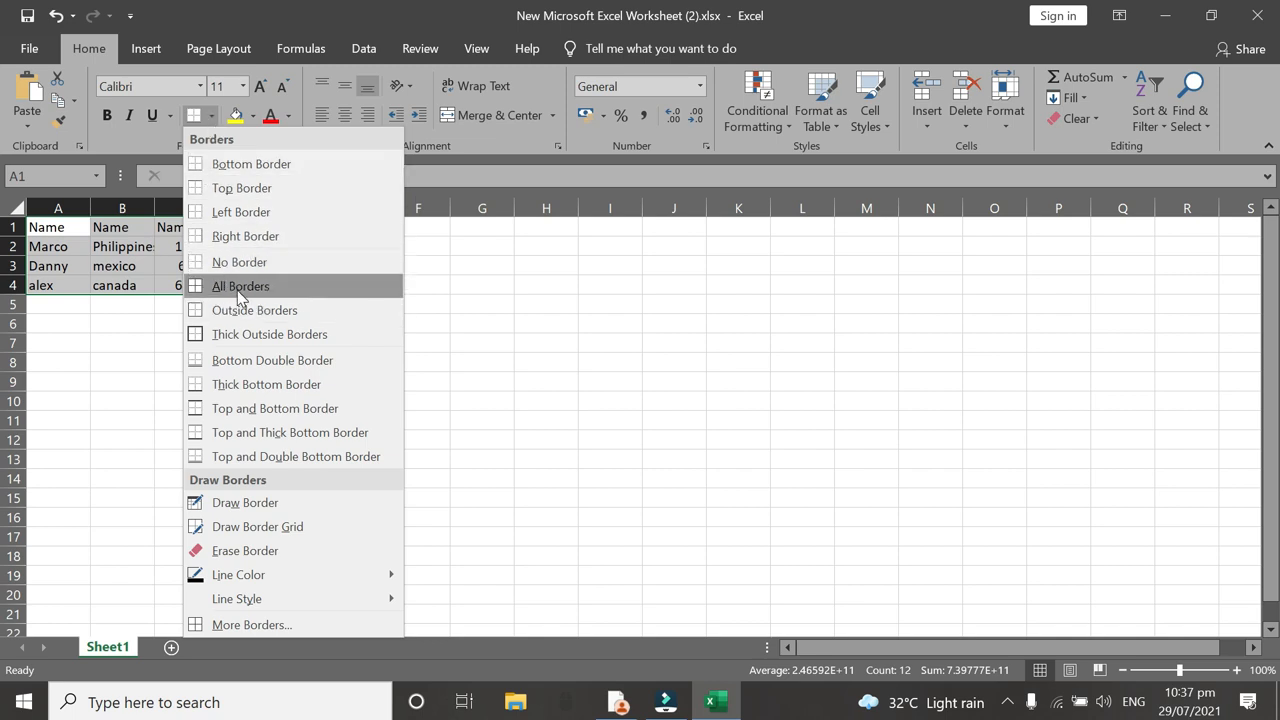
pyautogui.click(240, 286)
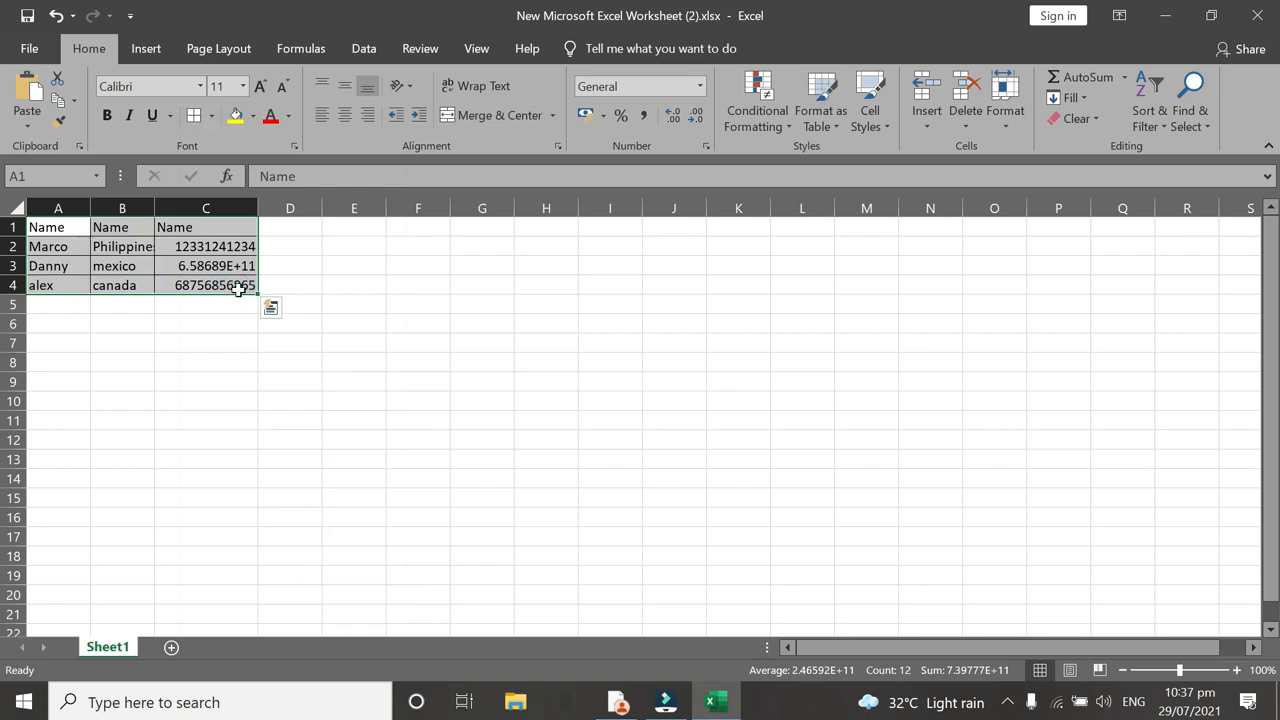
pyautogui.click(204, 400)
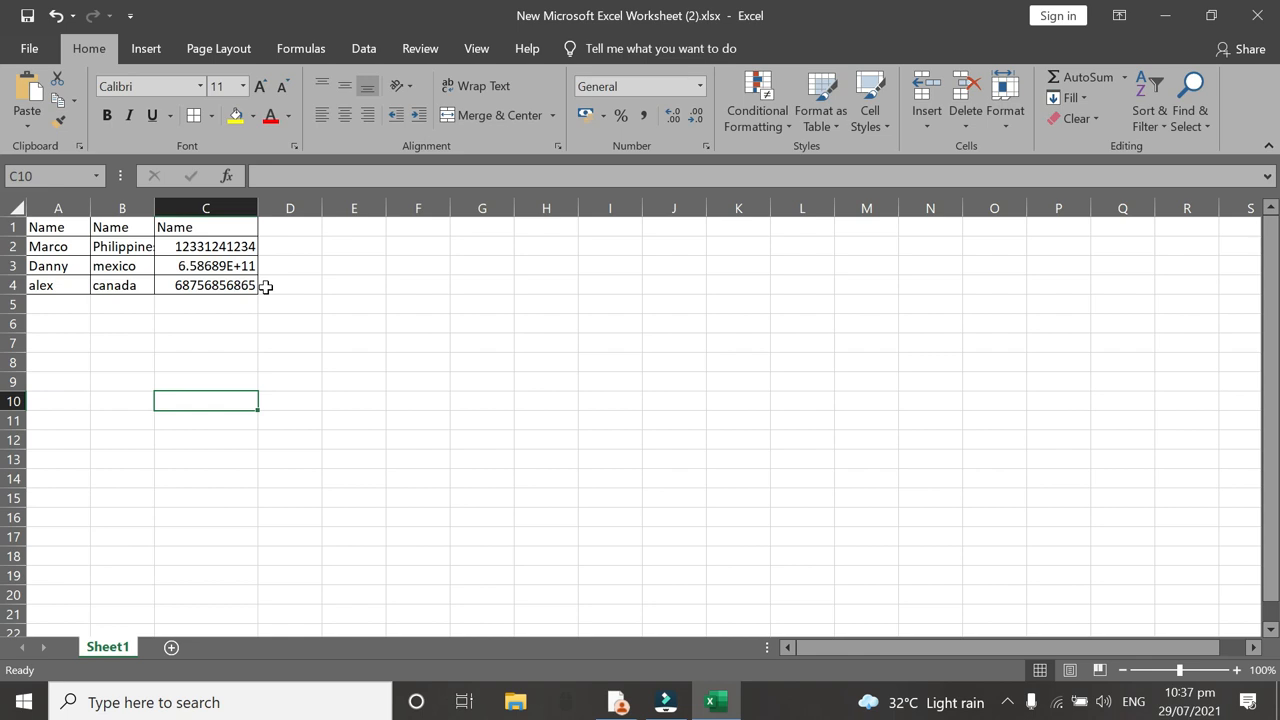
pyautogui.moveTo(28, 48)
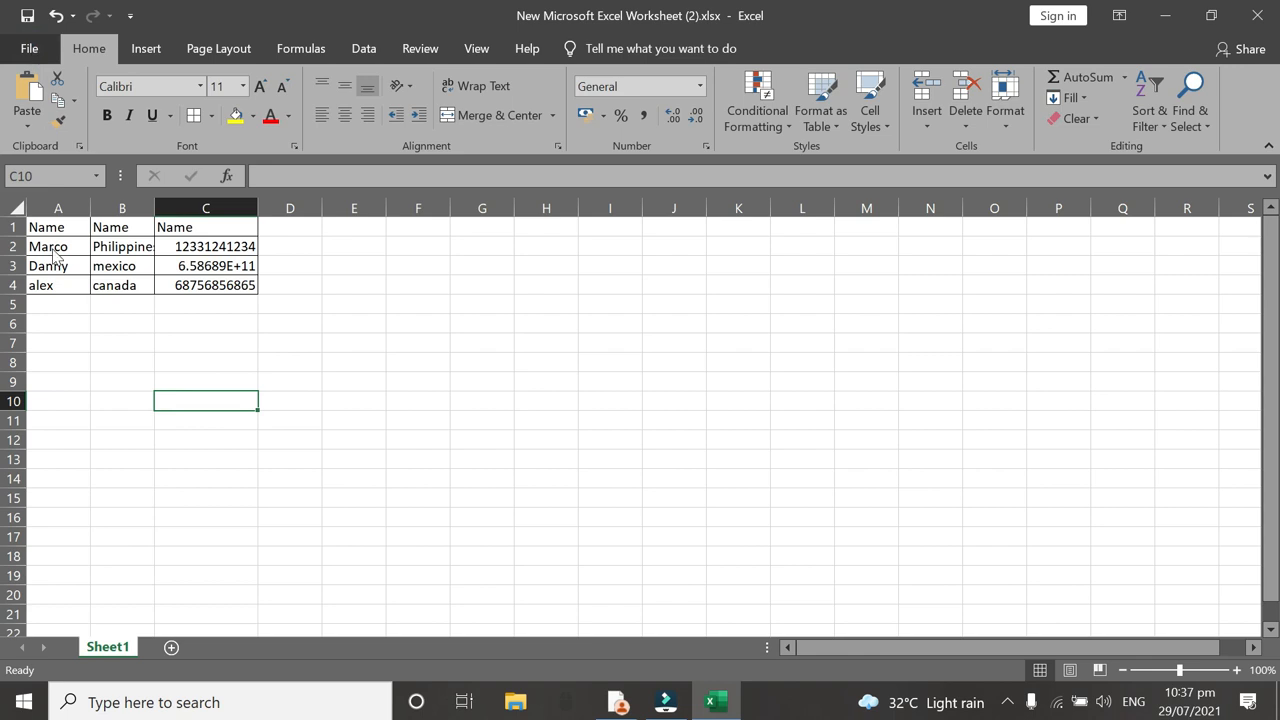
pyautogui.click(28, 48)
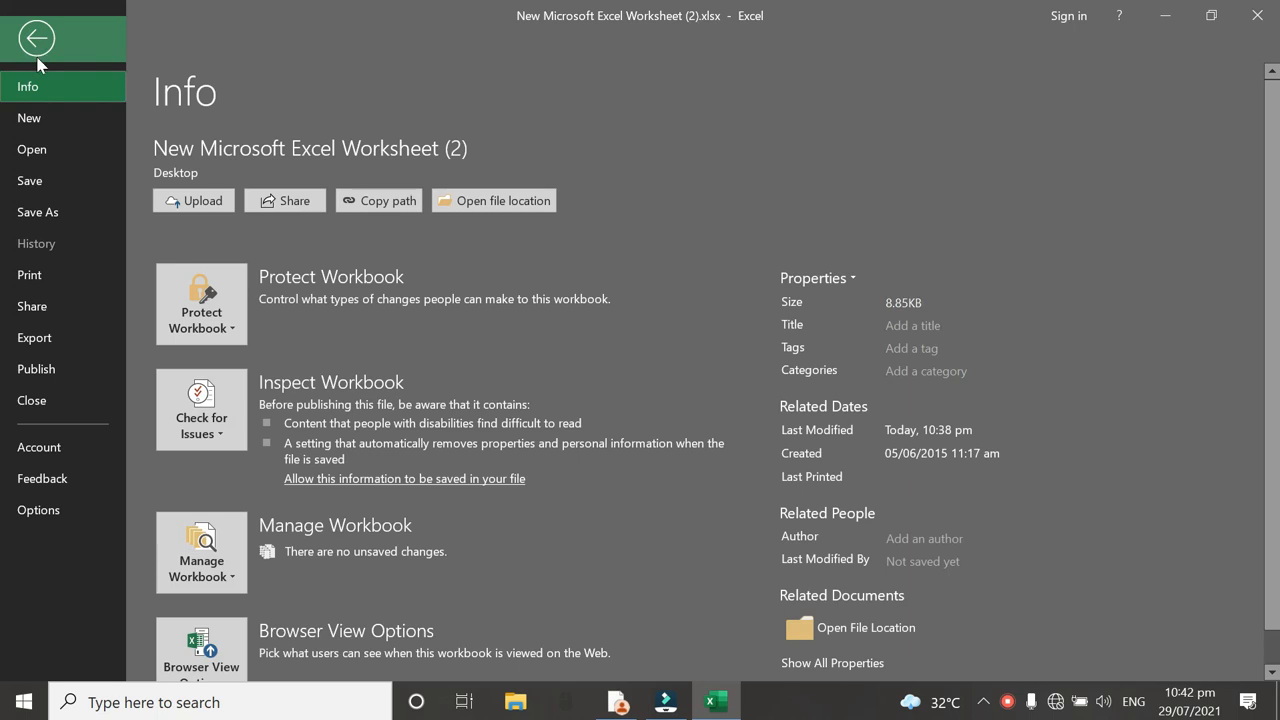
# Show the print preview with the bordered table on a single page.
pyautogui.click(28, 276)
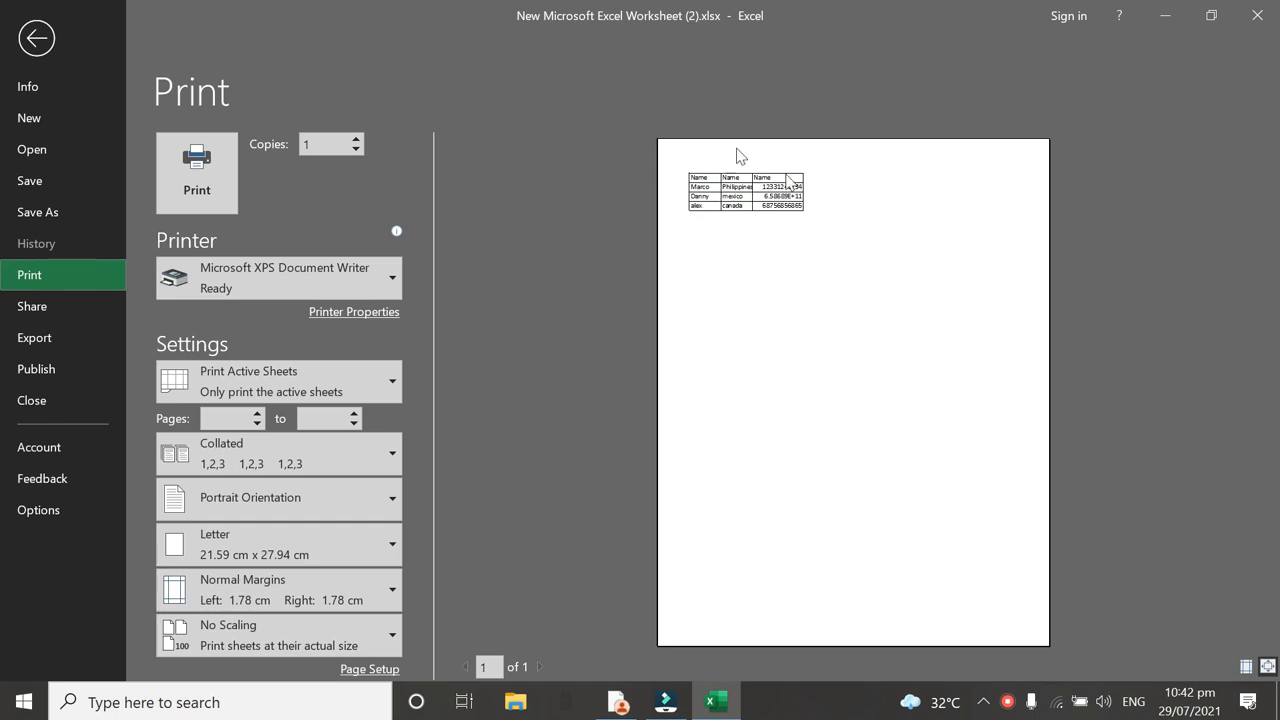
pyautogui.moveTo(680, 216)
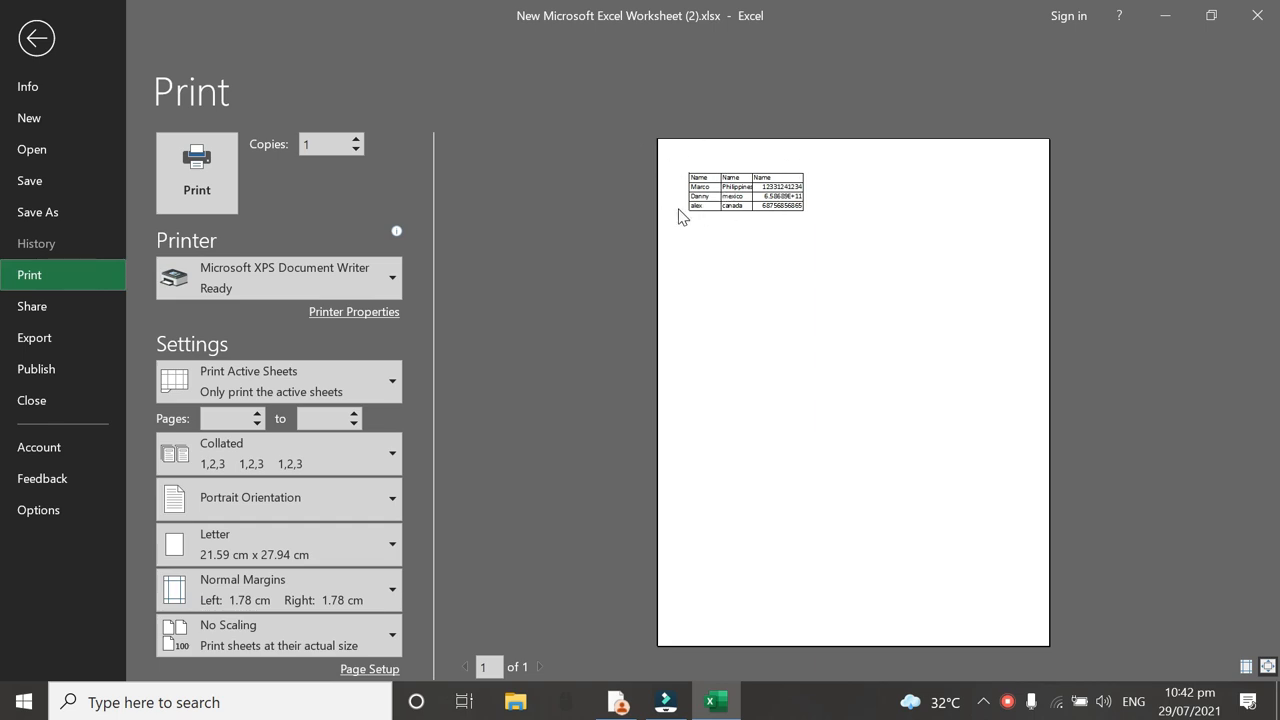
pyautogui.moveTo(794, 160)
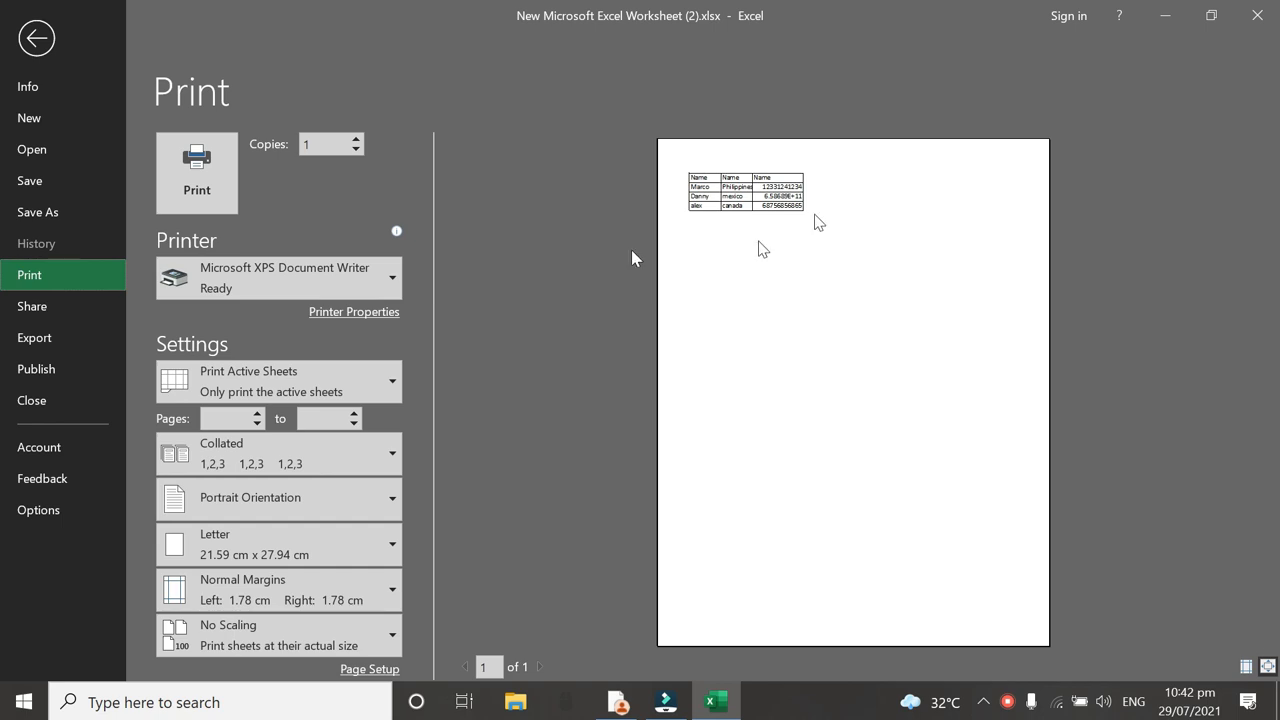
pyautogui.moveTo(844, 528)
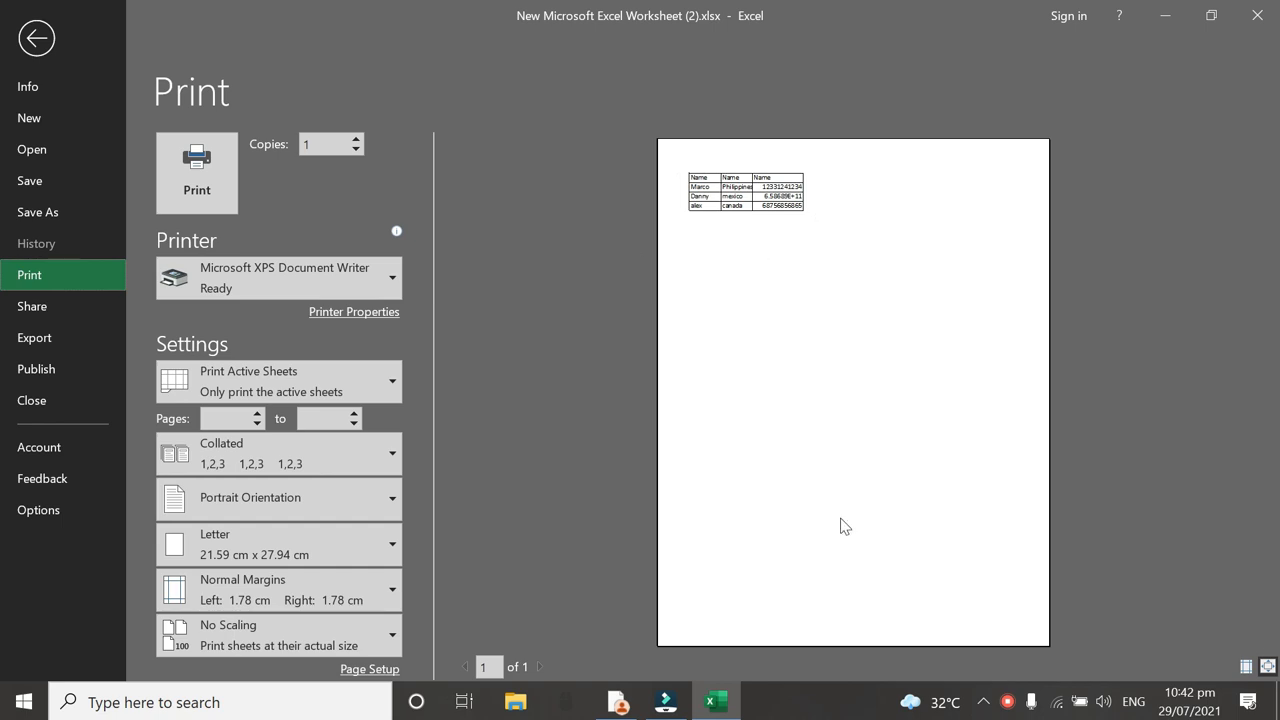
pyautogui.moveTo(758, 204)
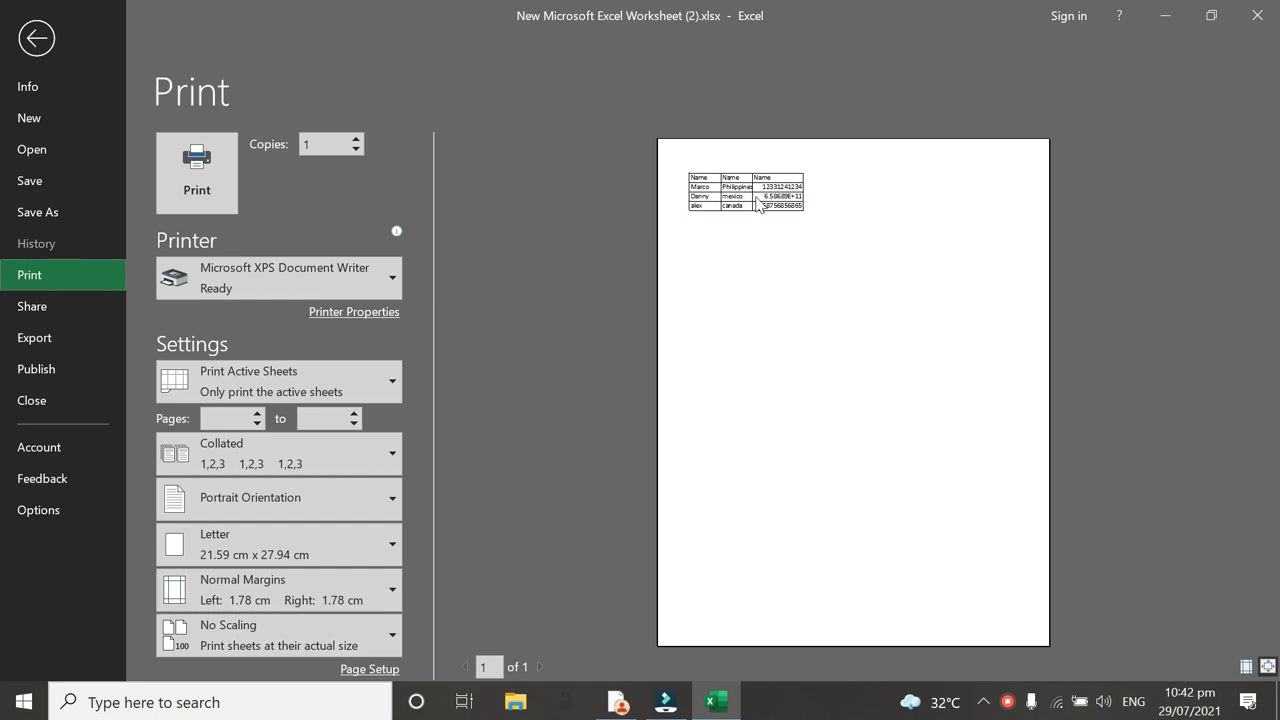
pyautogui.moveTo(838, 188)
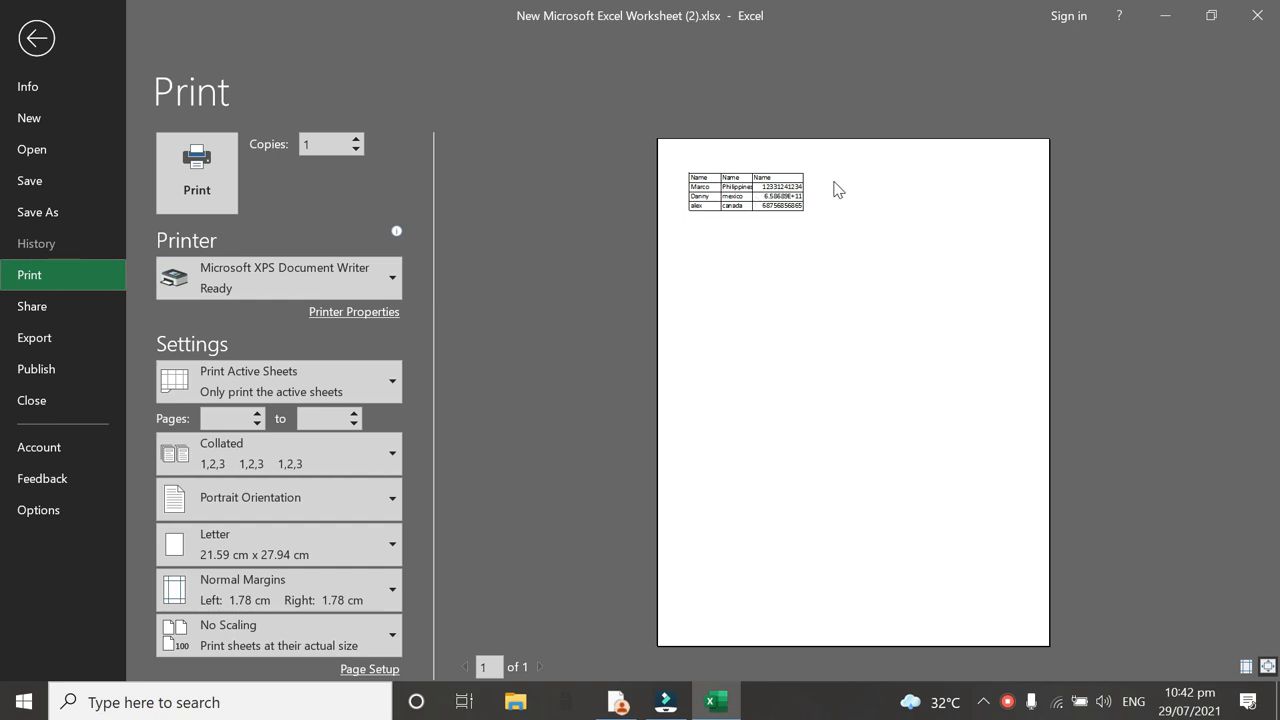
pyautogui.moveTo(730, 156)
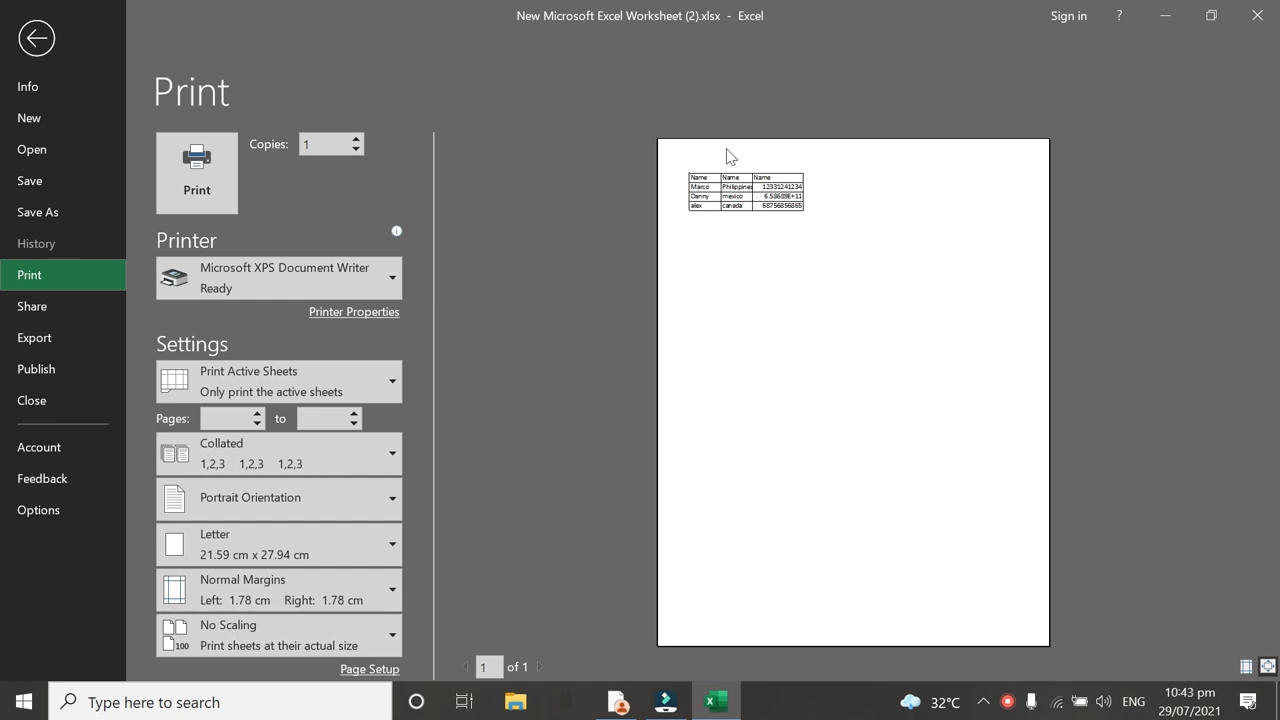
pyautogui.moveTo(816, 204)
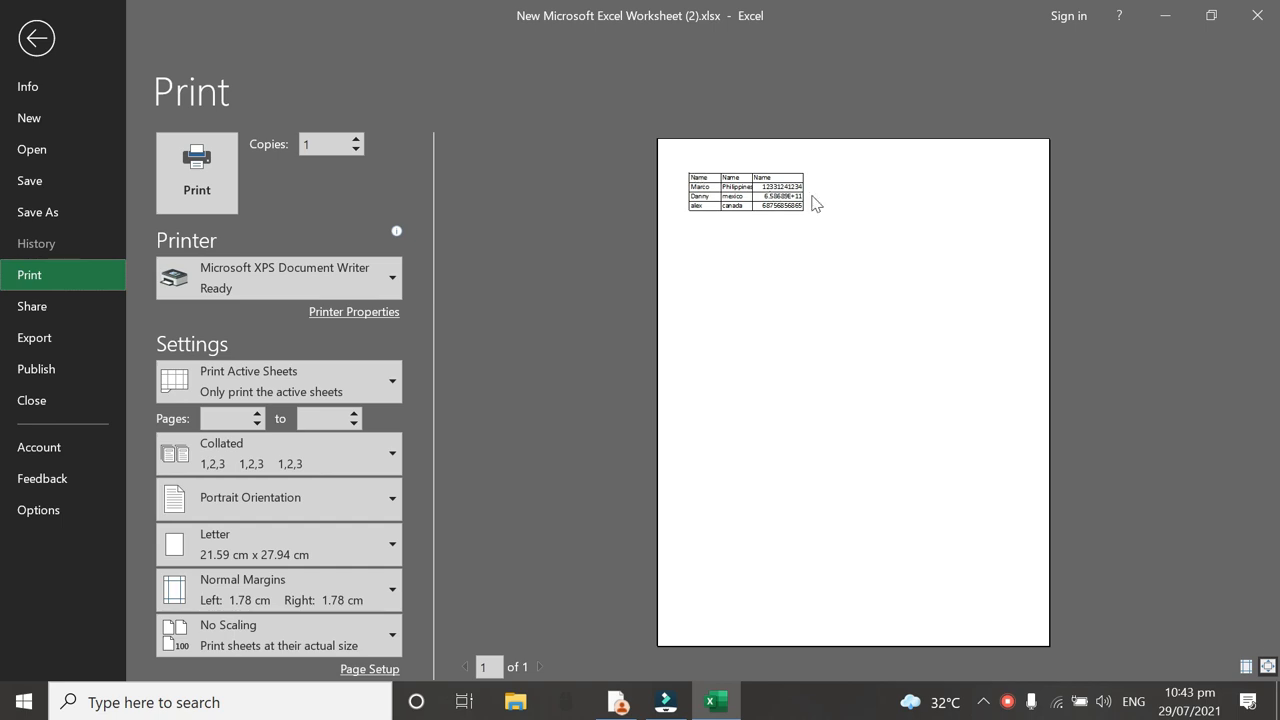
pyautogui.moveTo(776, 202)
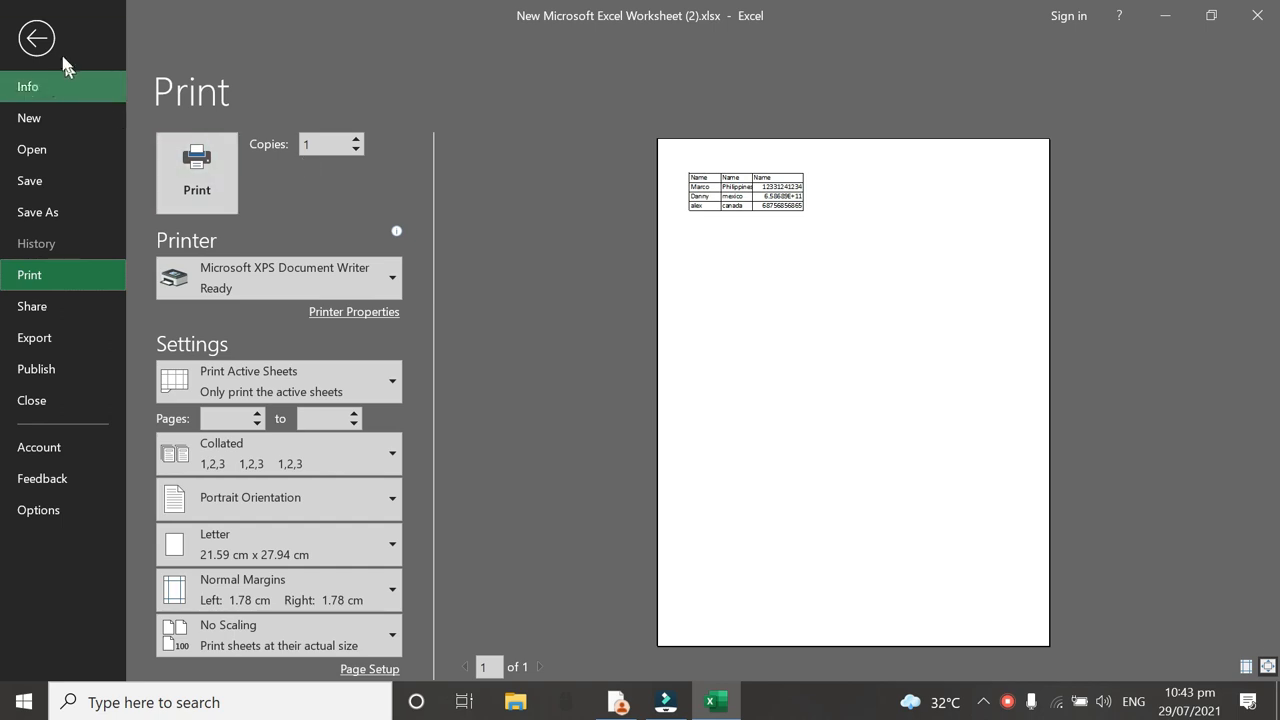
# Return to the sheet and enter name, country, number headers in C8:E8.
pyautogui.click(36, 36)
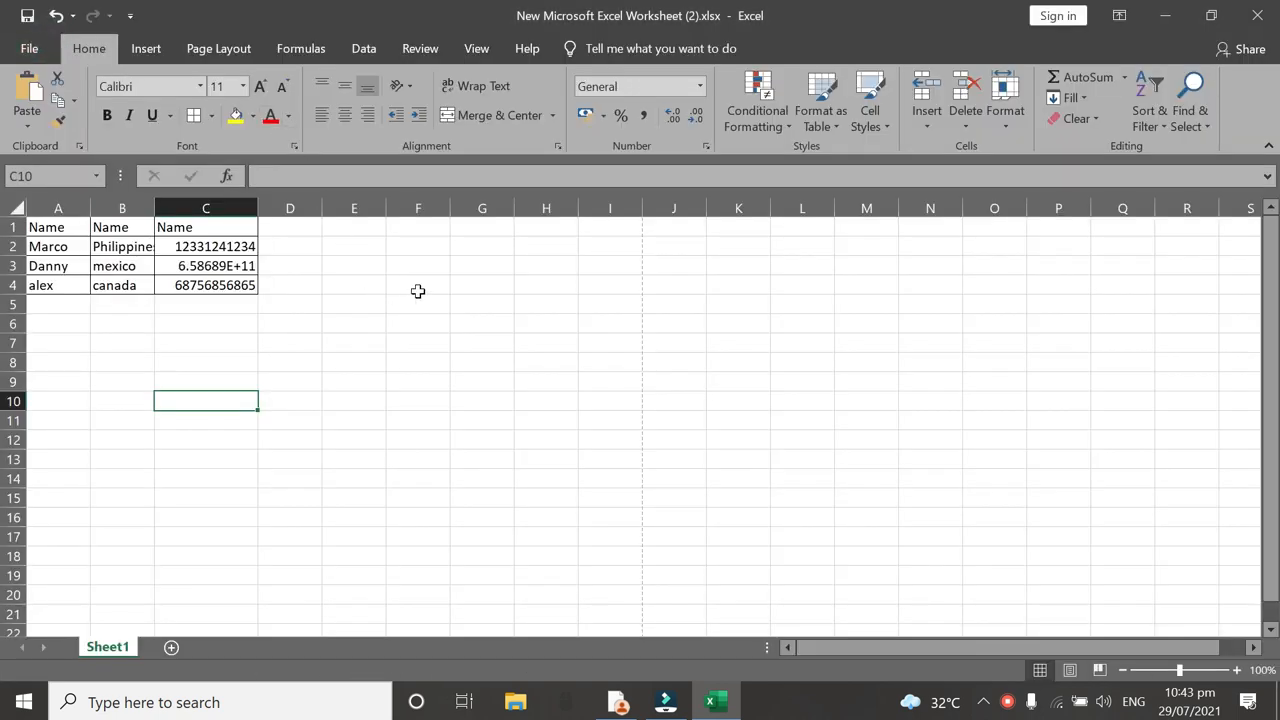
pyautogui.moveTo(456, 288)
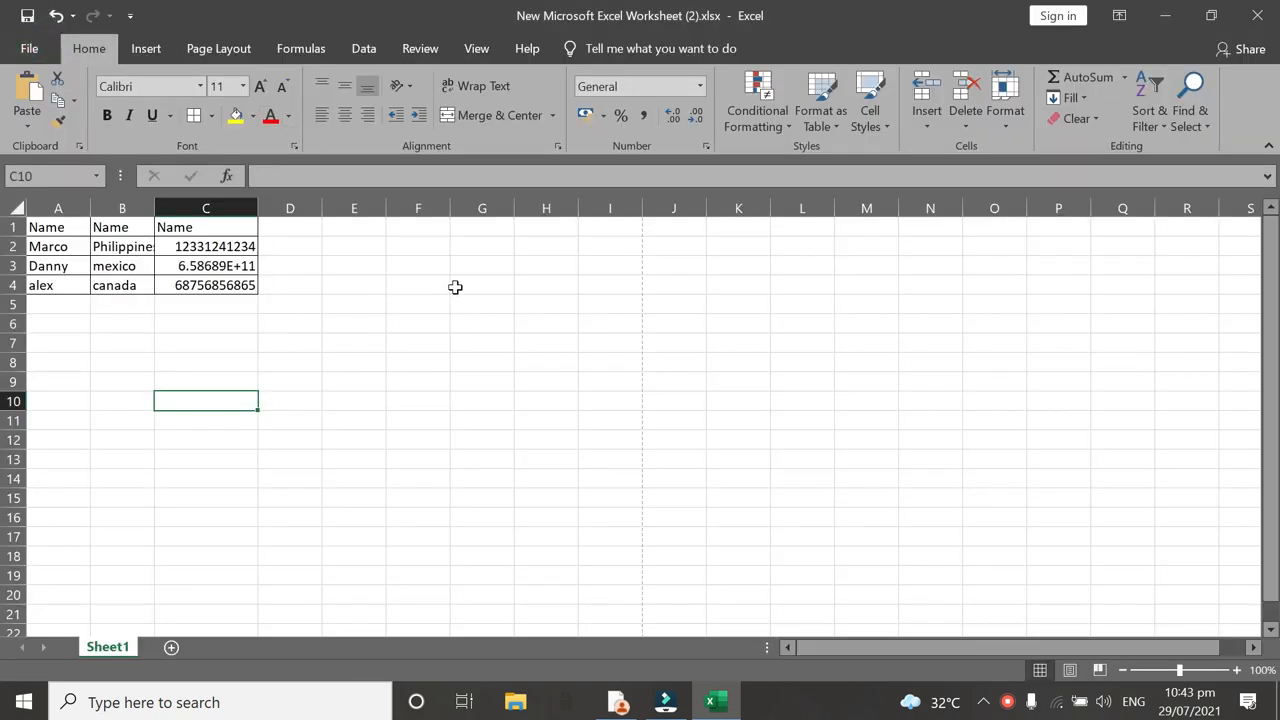
pyautogui.moveTo(388, 326)
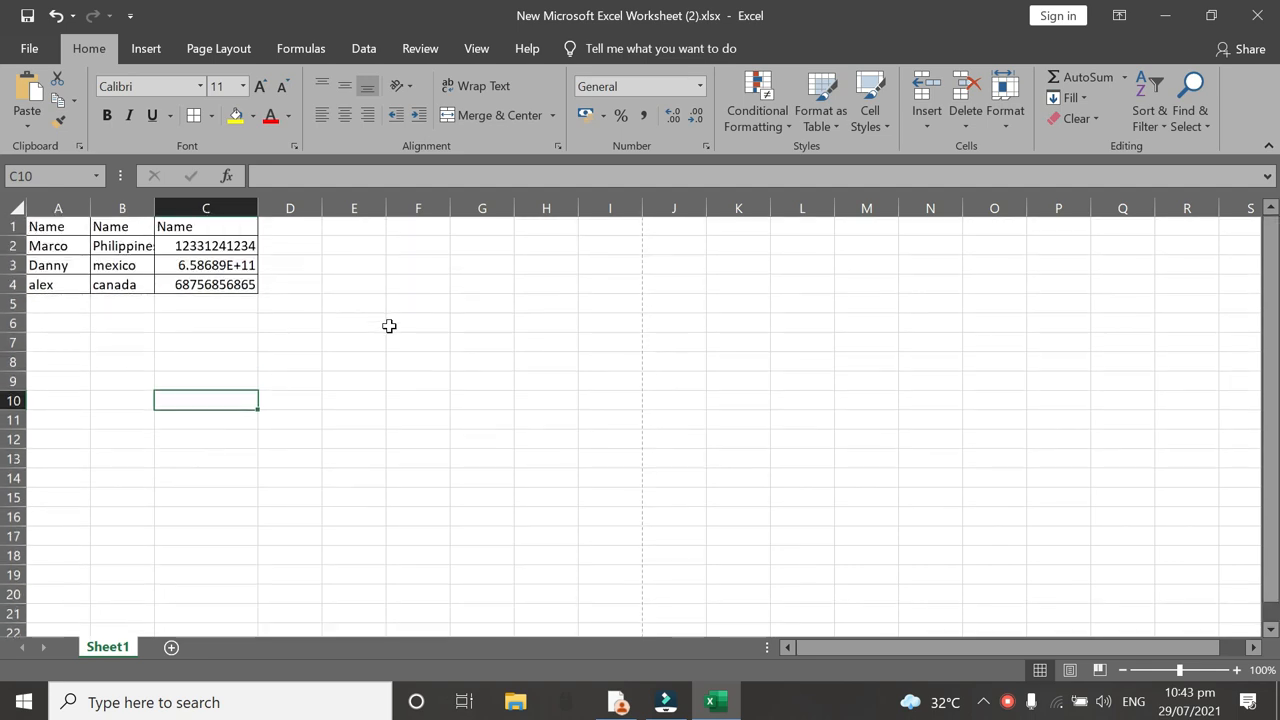
pyautogui.click(204, 362)
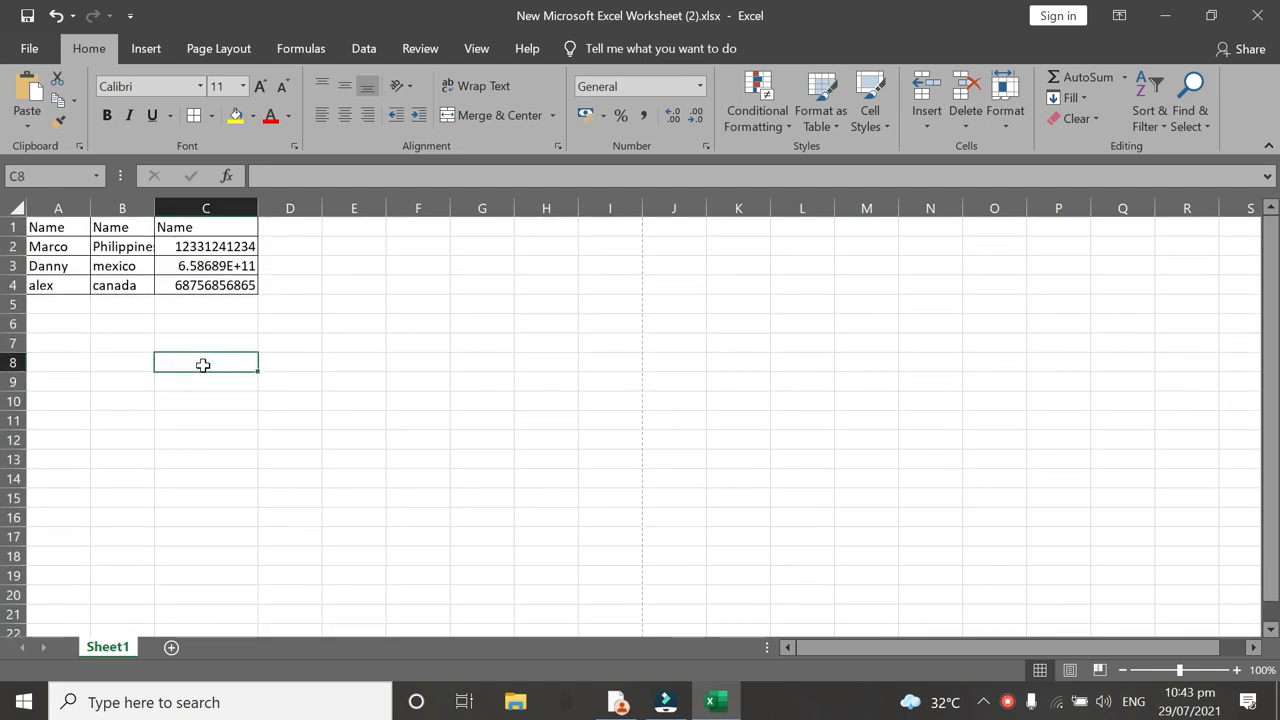
pyautogui.write('name')
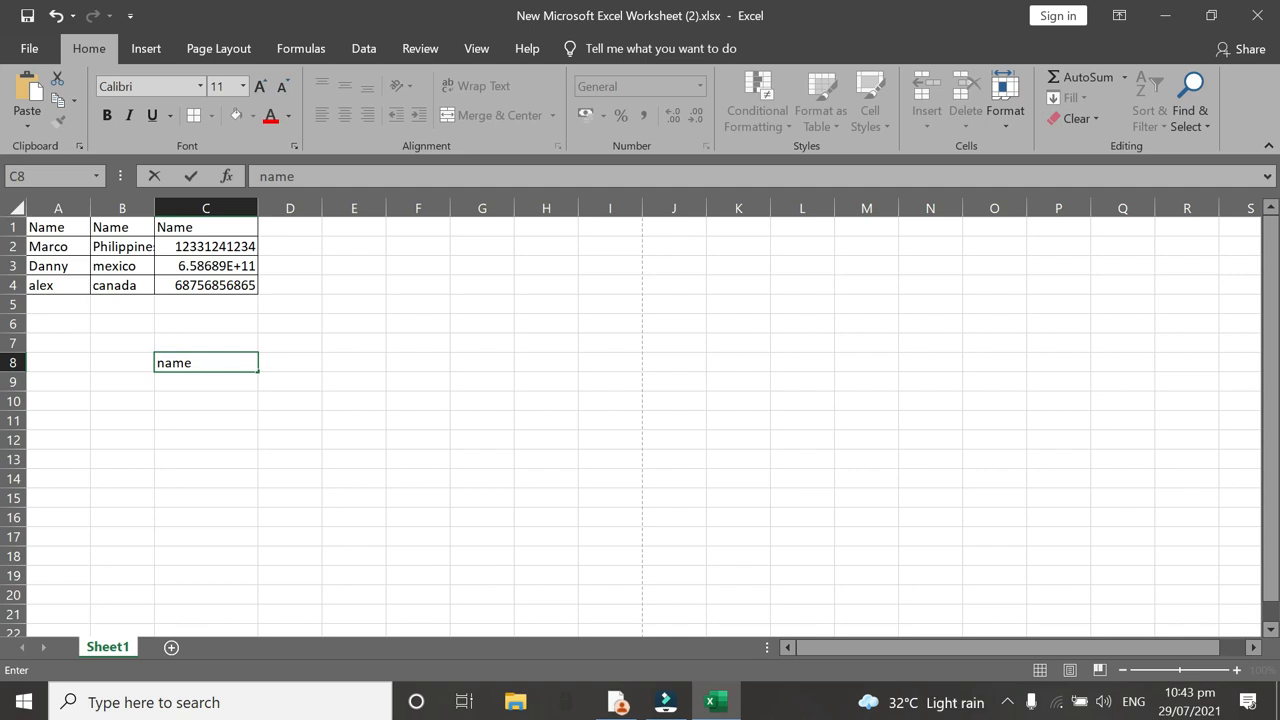
pyautogui.write('country')
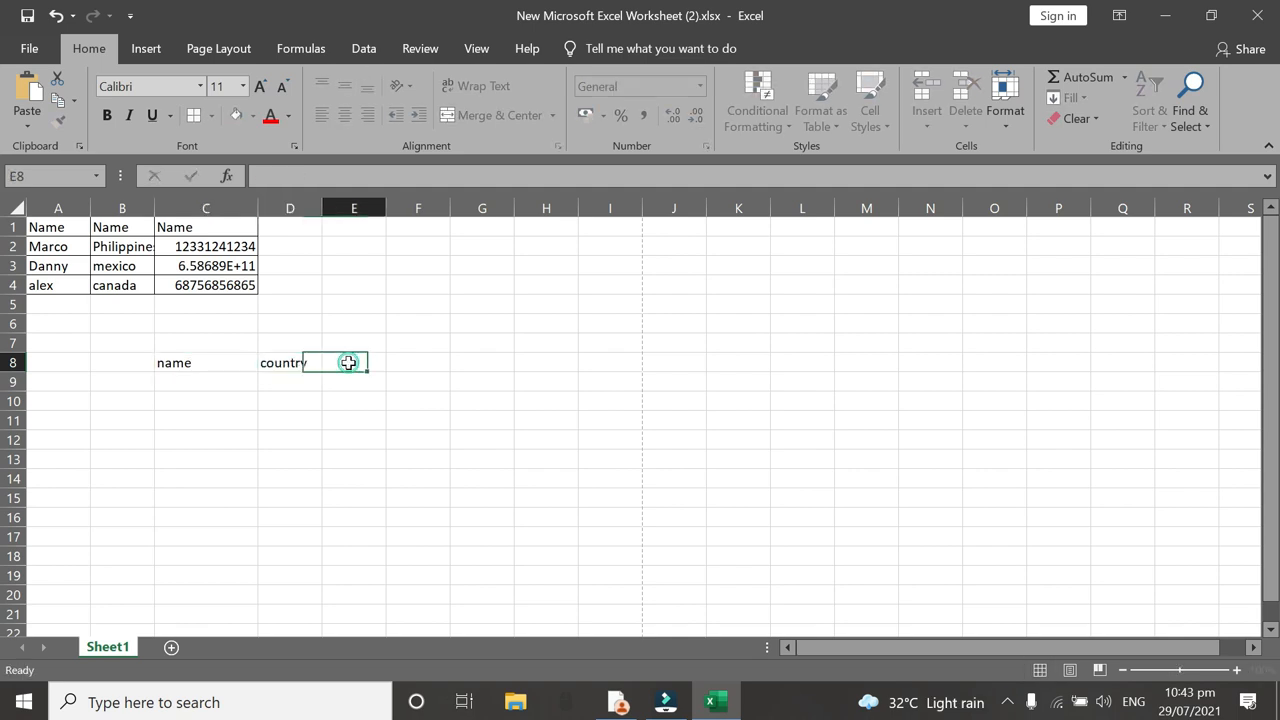
pyautogui.write('number')
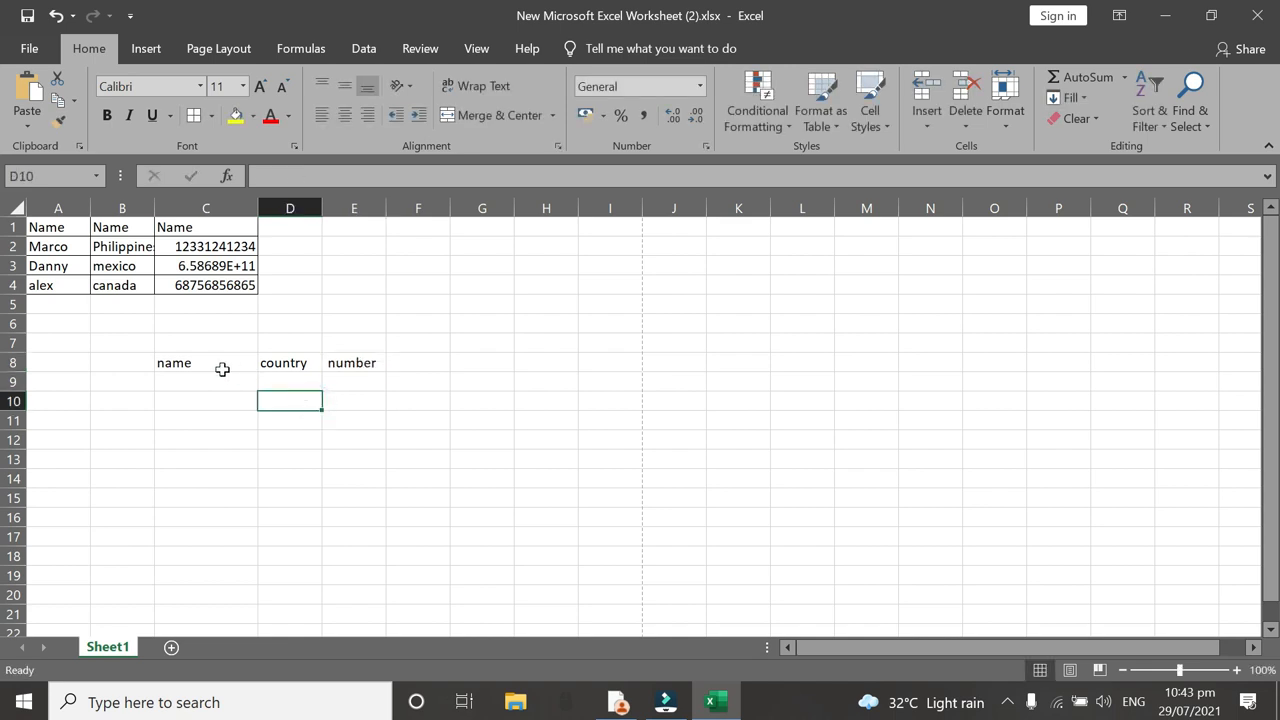
pyautogui.moveTo(190, 364)
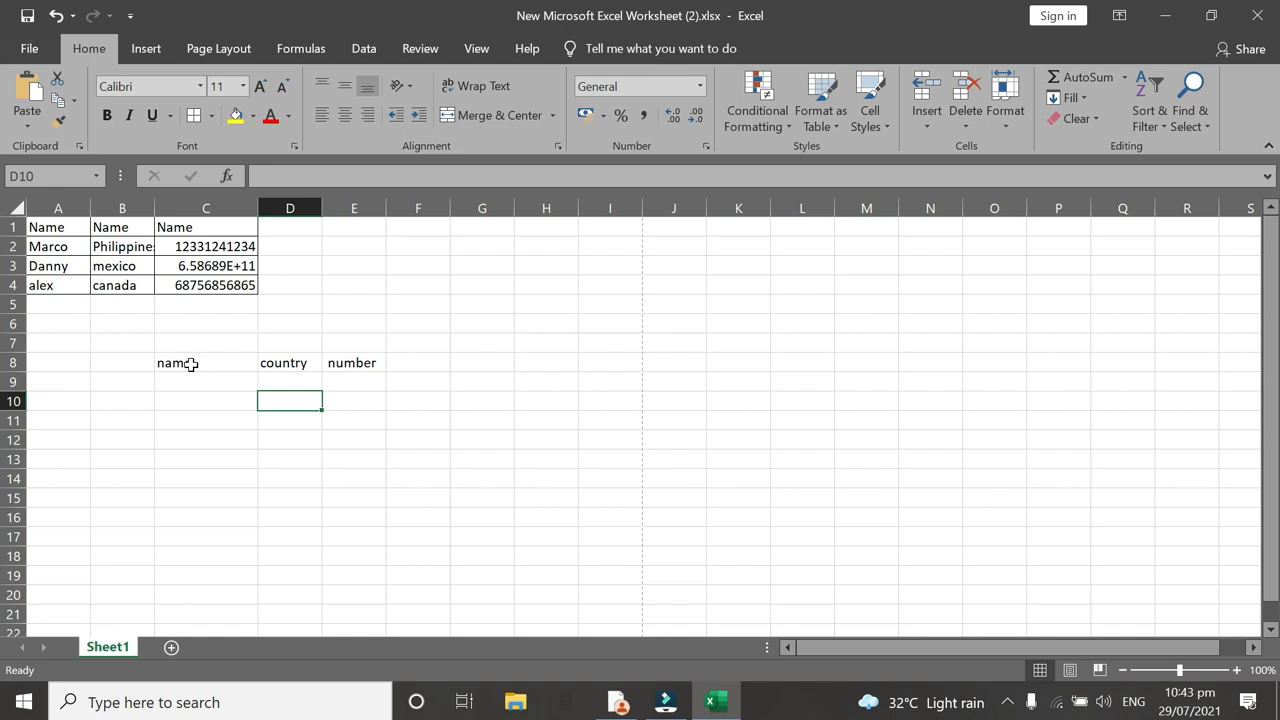
pyautogui.click(204, 362)
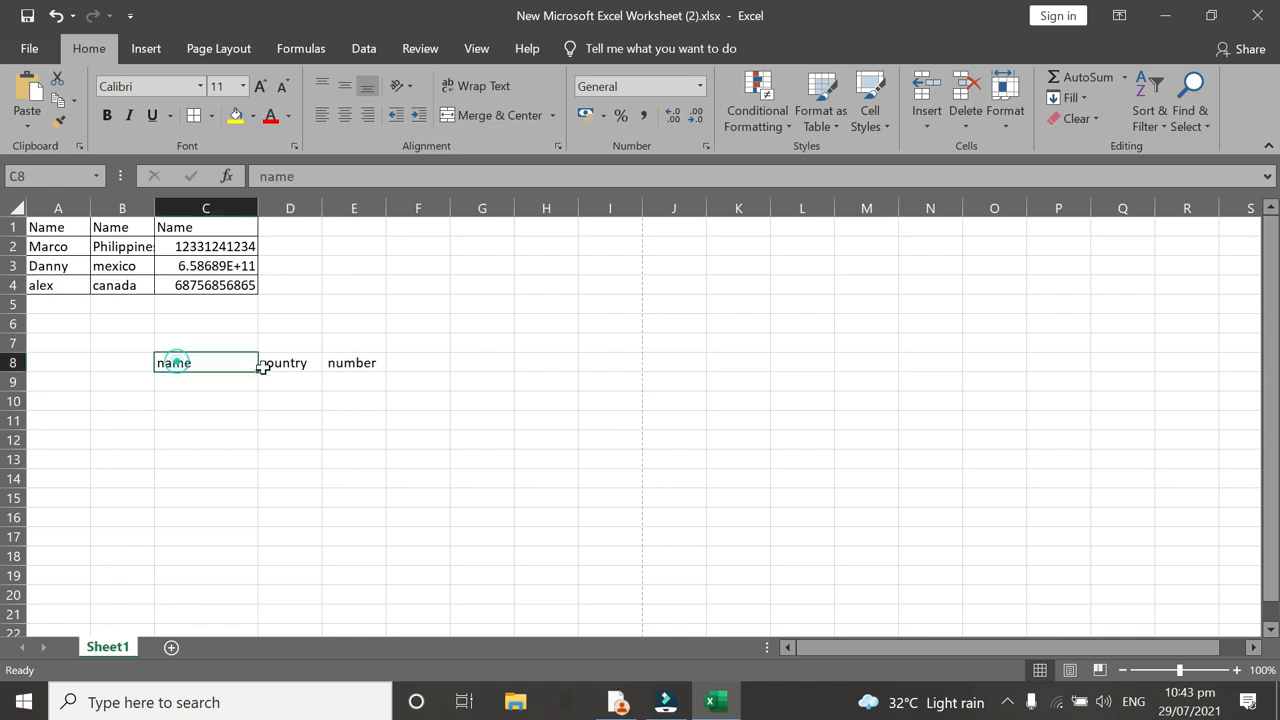
# Select C8:E16 and give the block a Thick Outside Border.
pyautogui.moveTo(172, 362); pyautogui.dragTo(352, 516)
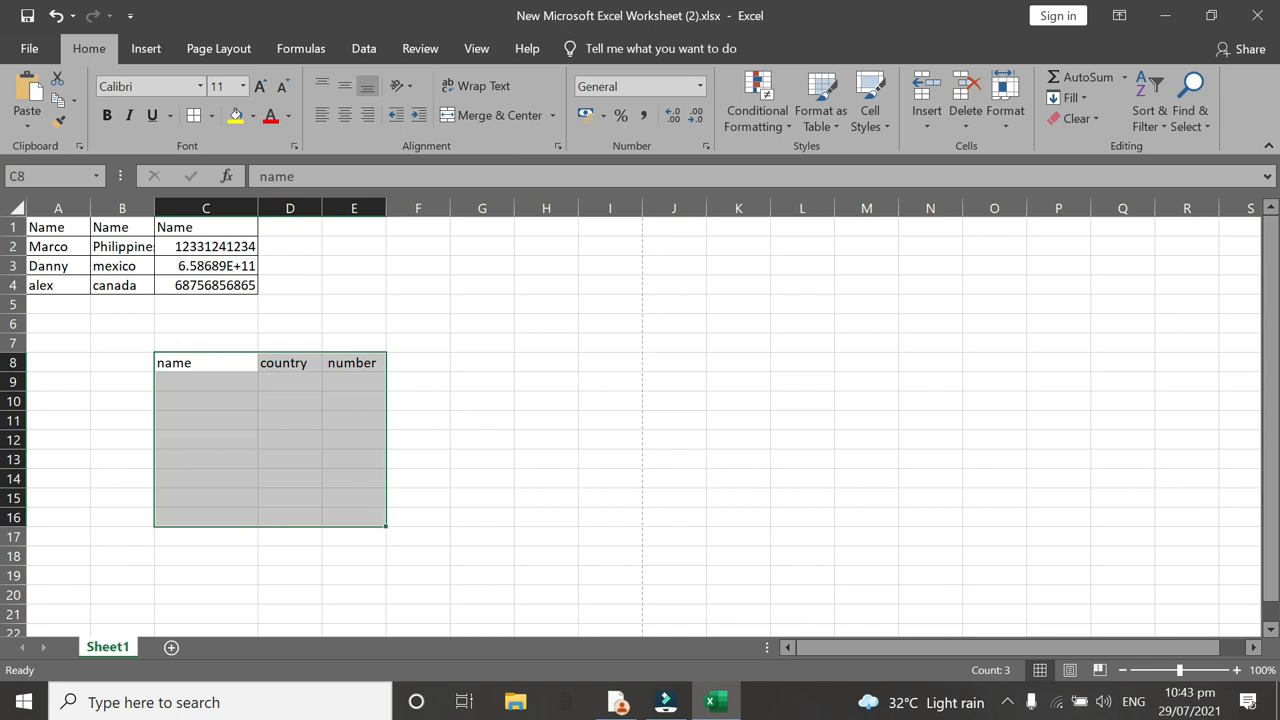
pyautogui.moveTo(196, 114)
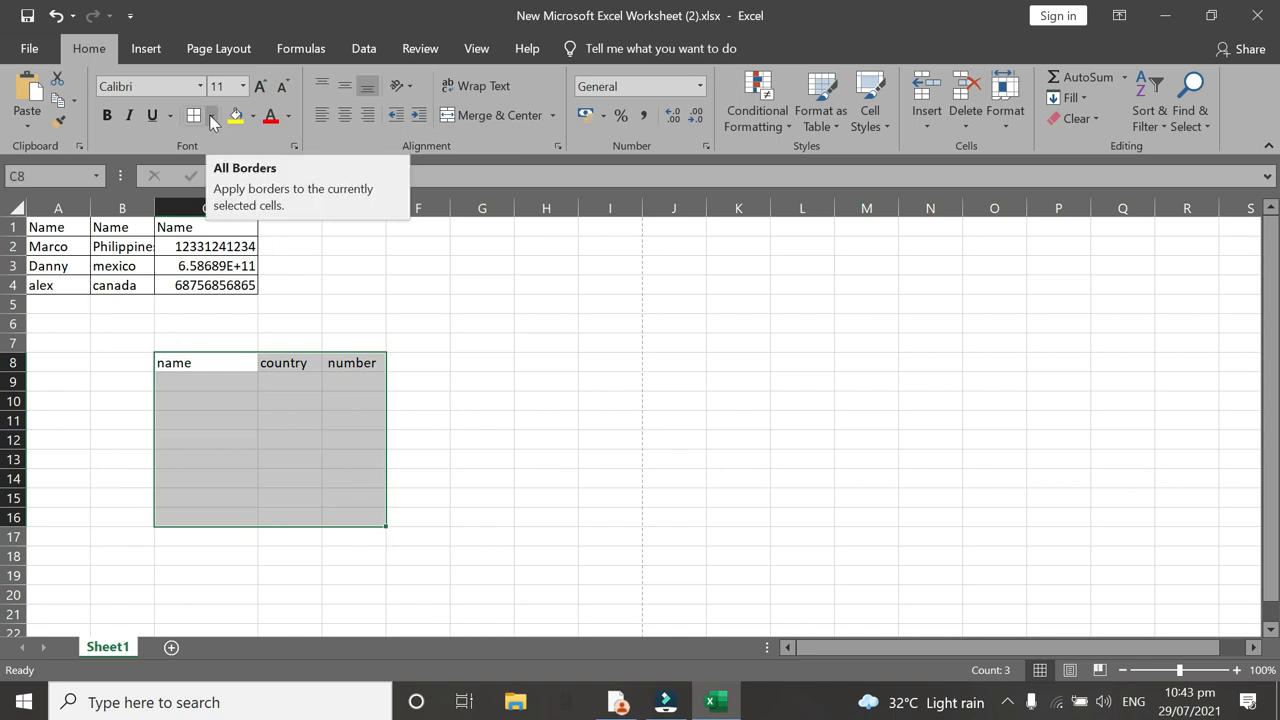
pyautogui.click(212, 114)
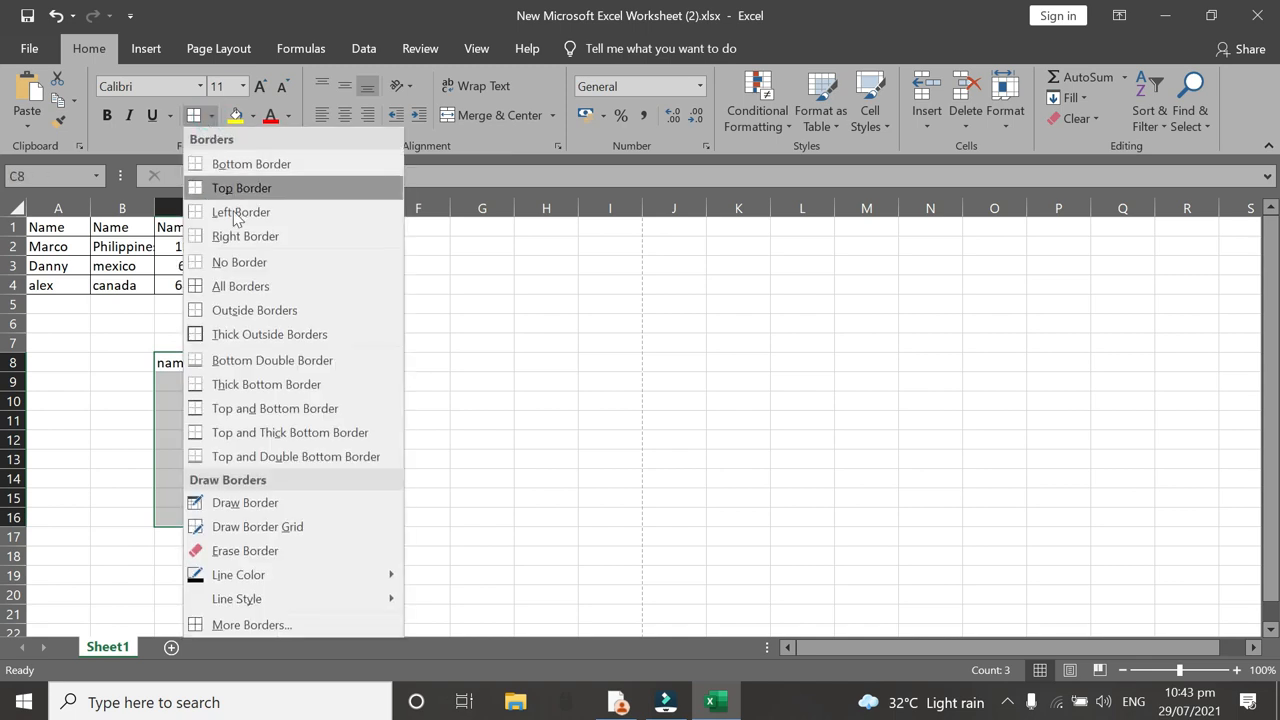
pyautogui.moveTo(240, 286)
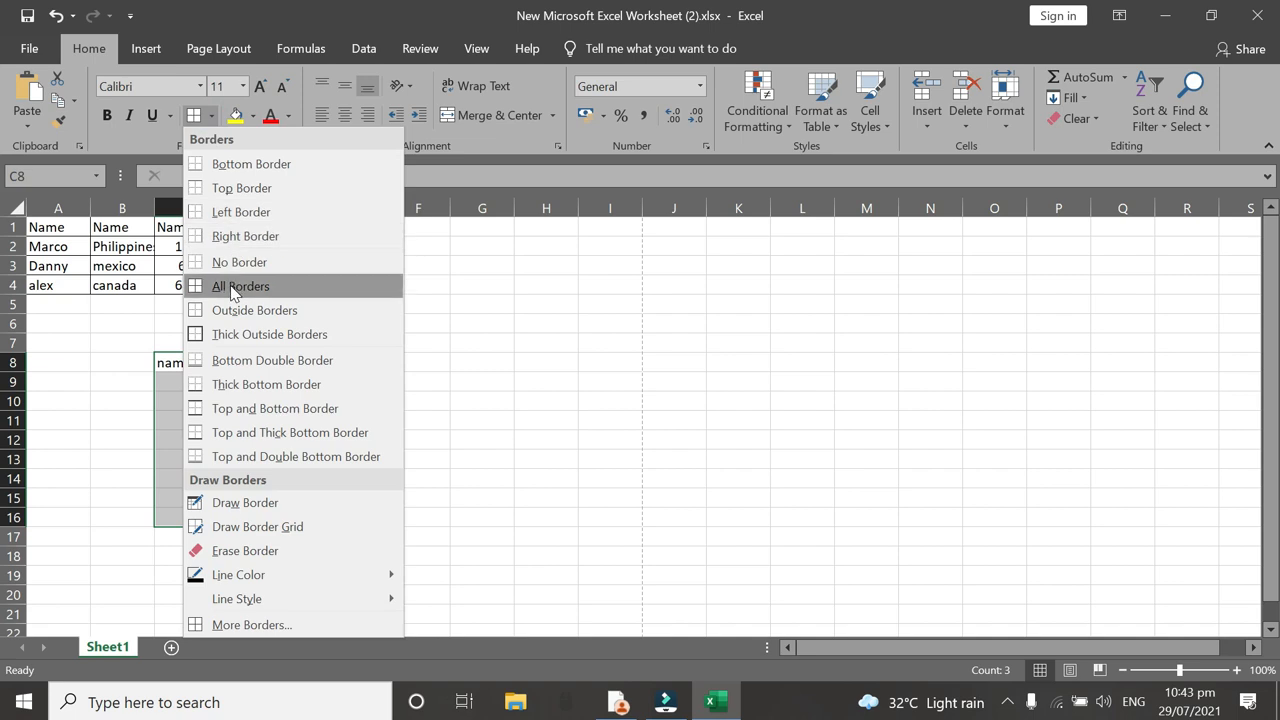
pyautogui.moveTo(254, 310)
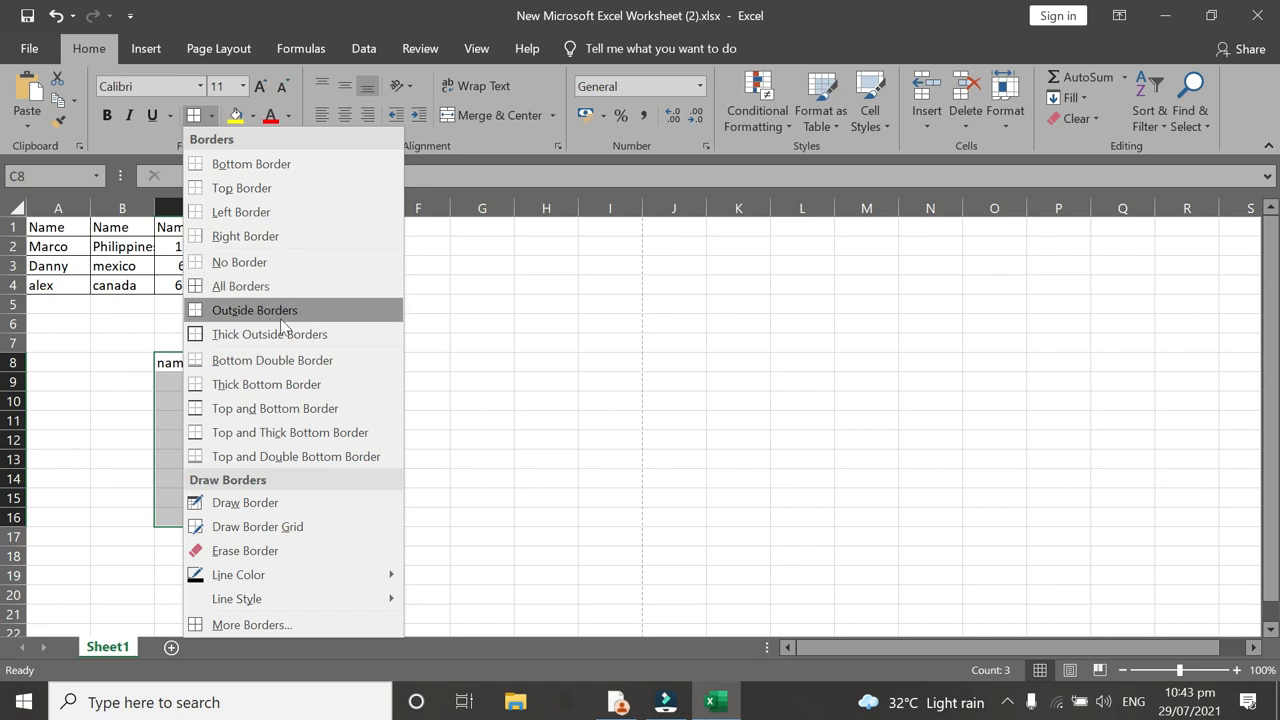
pyautogui.moveTo(310, 334)
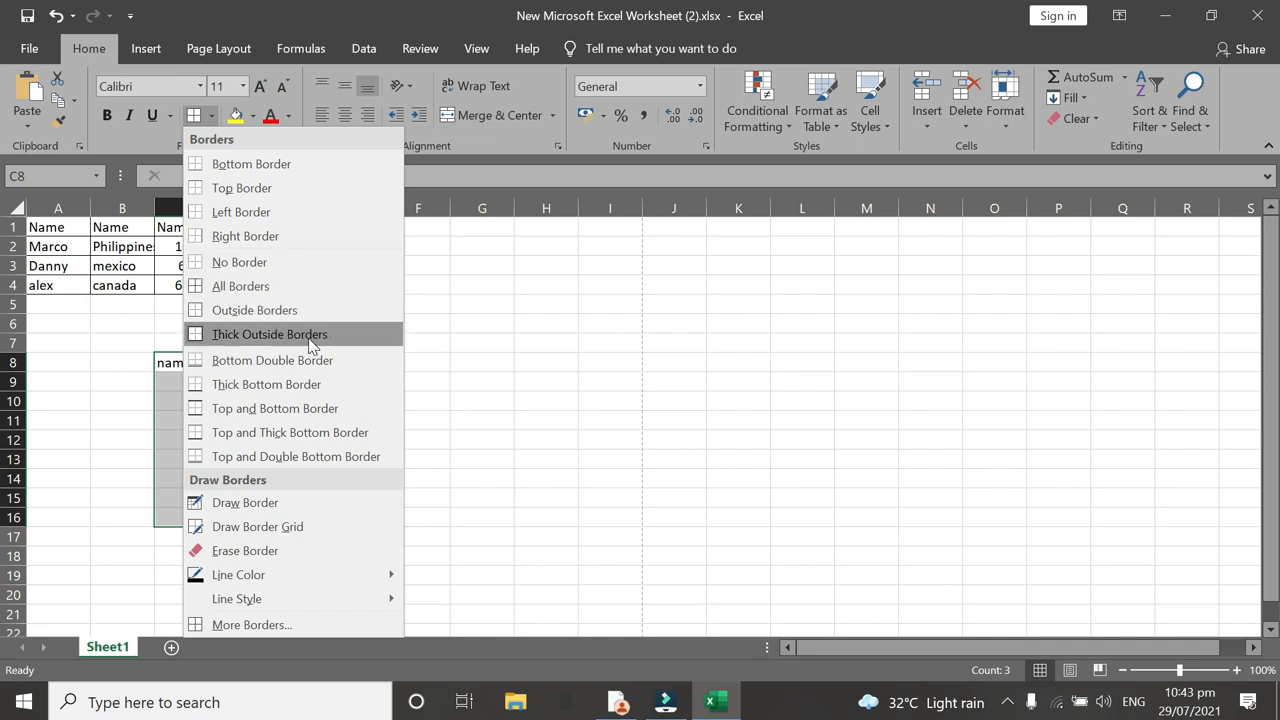
pyautogui.click(268, 334)
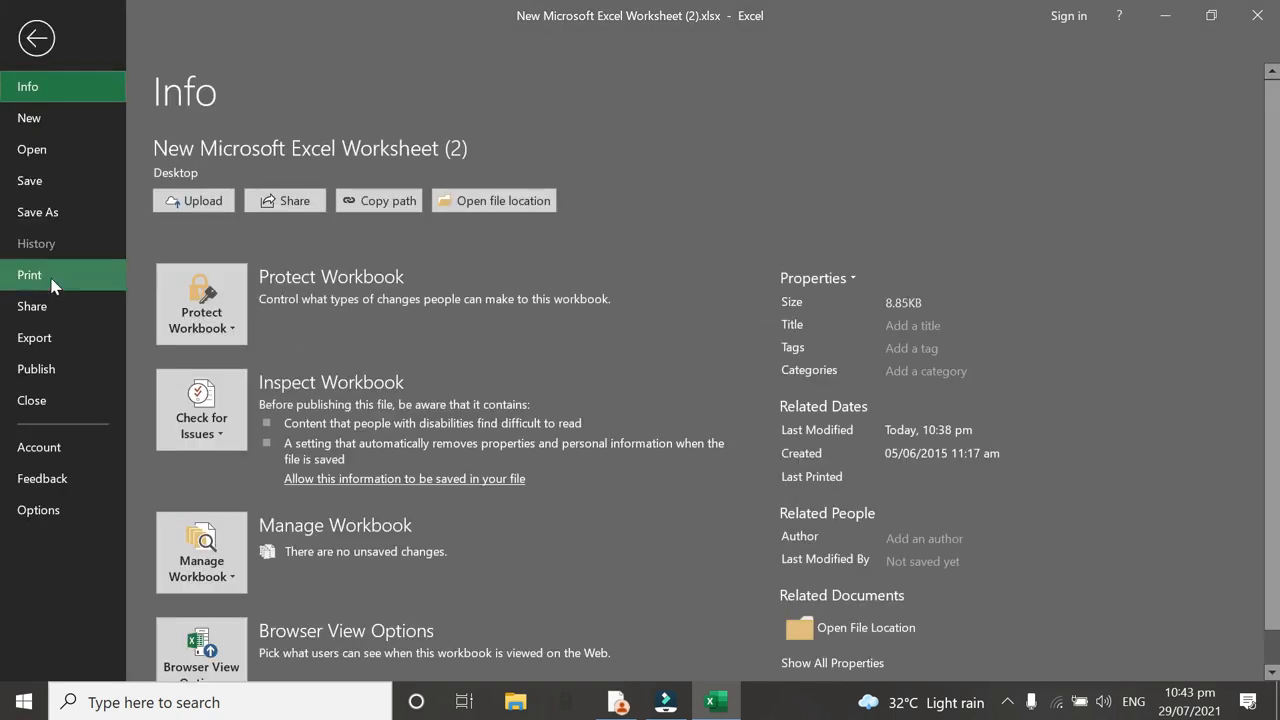
# View the print preview showing both tables, then go back to the worksheet.
pyautogui.click(28, 274)
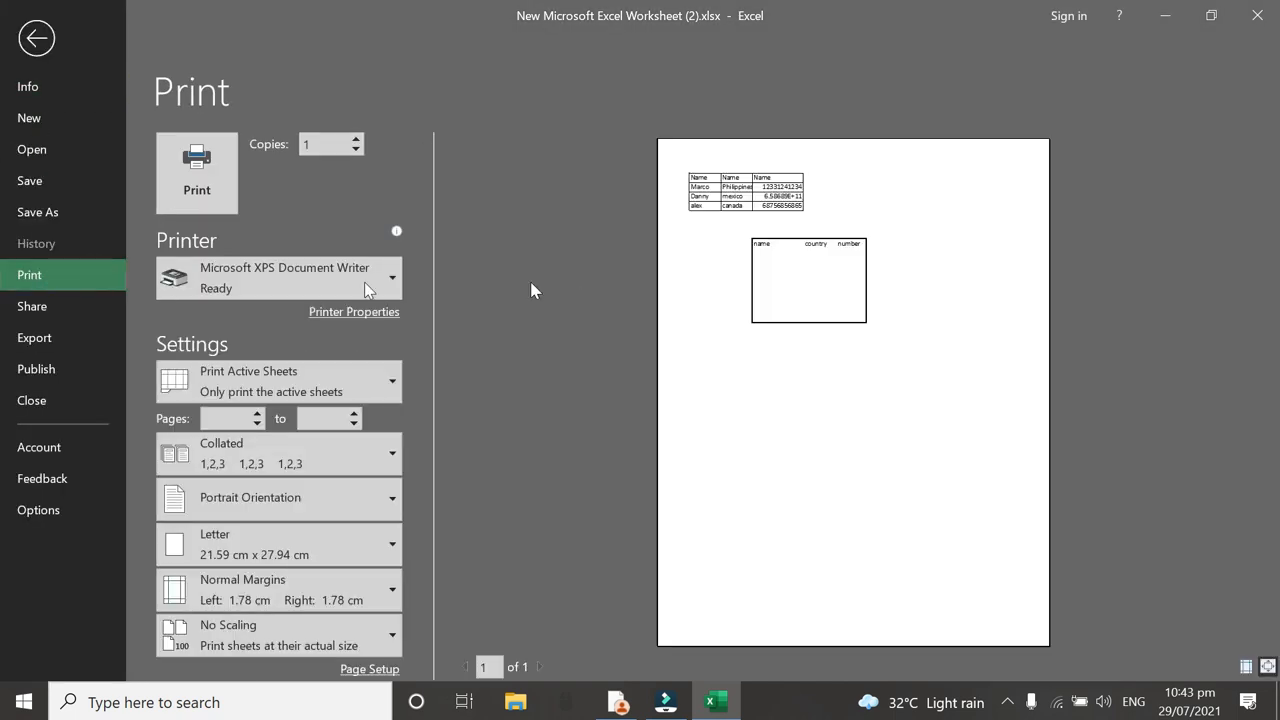
pyautogui.moveTo(864, 268)
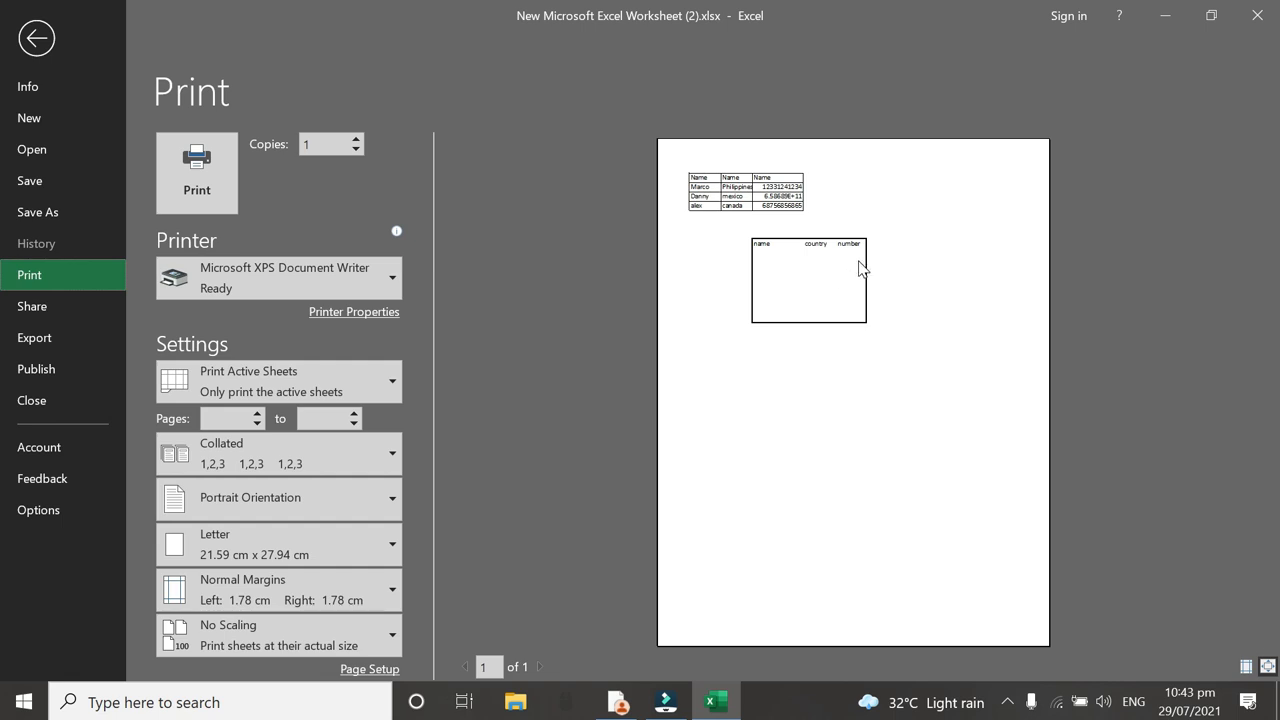
pyautogui.moveTo(804, 236)
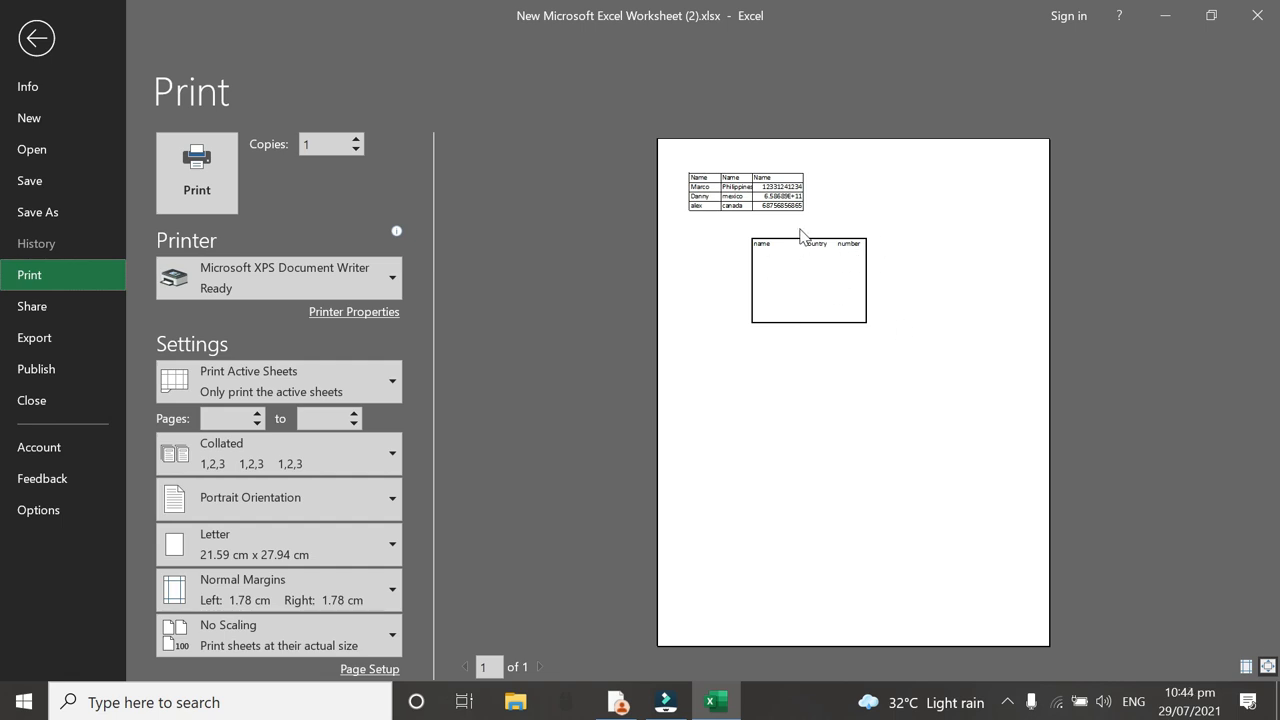
pyautogui.moveTo(36, 38)
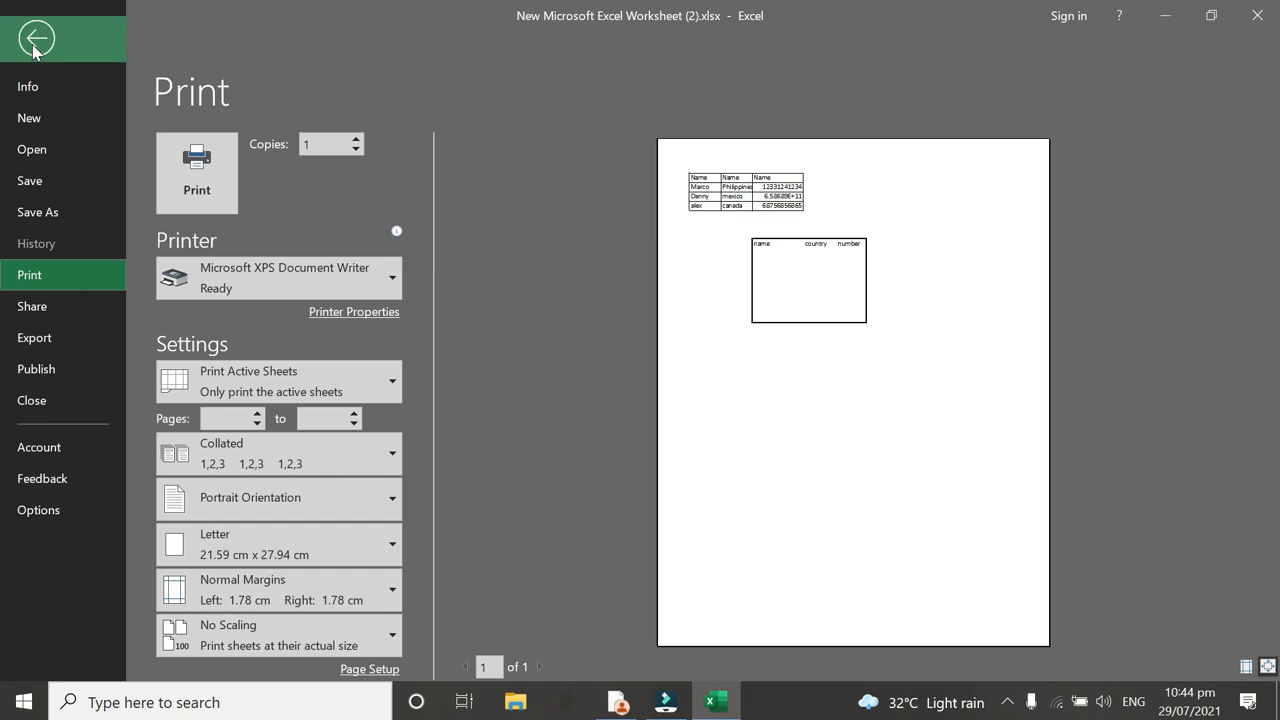
pyautogui.click(36, 38)
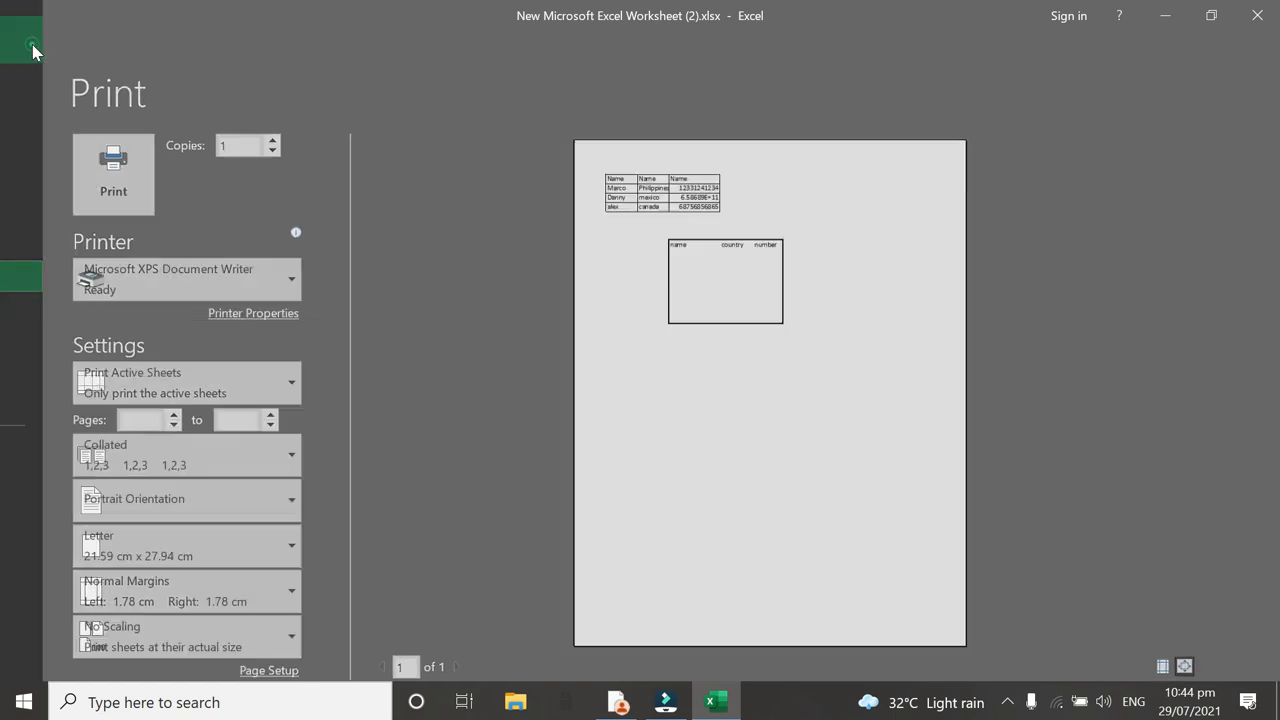
pyautogui.click(32, 52)
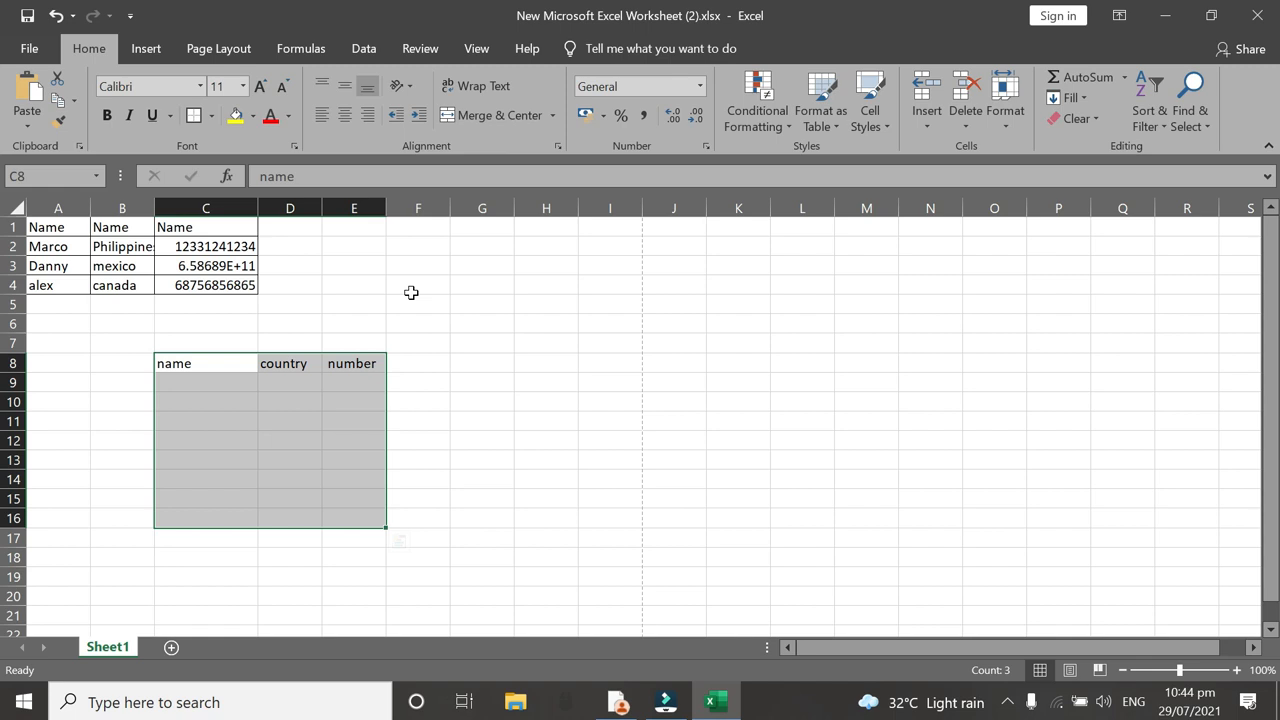
pyautogui.click(416, 304)
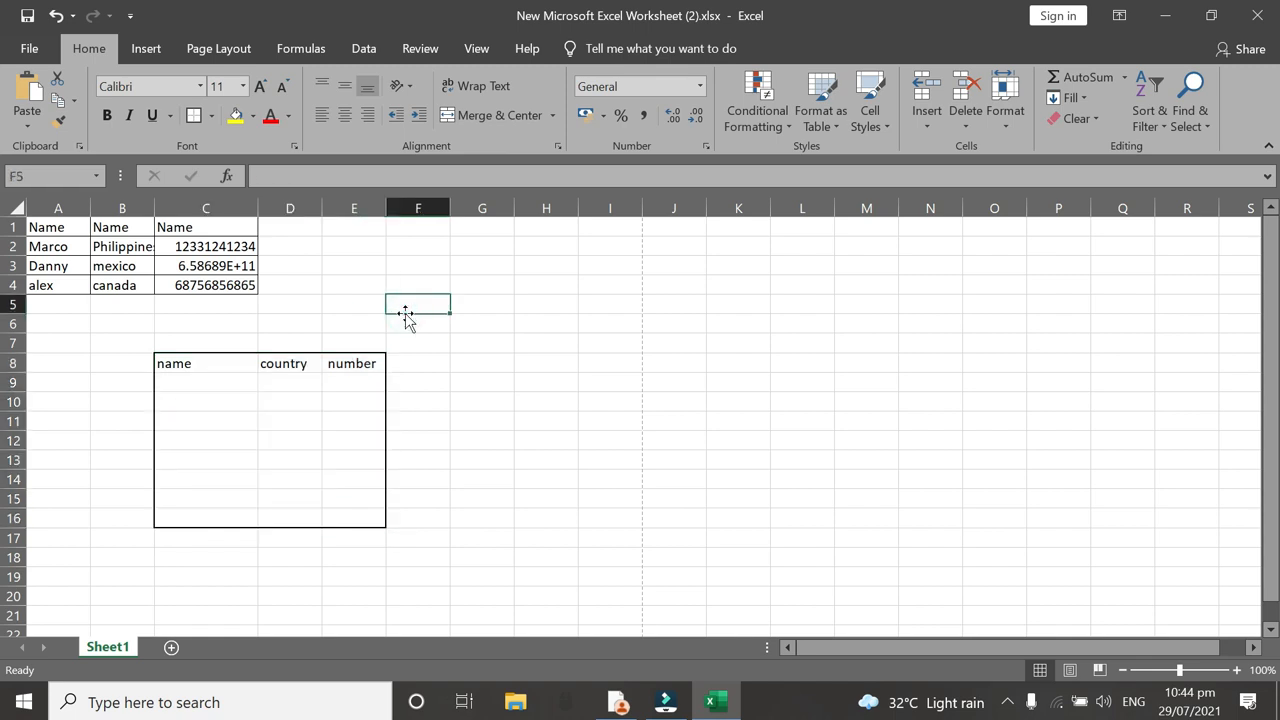
pyautogui.moveTo(388, 316)
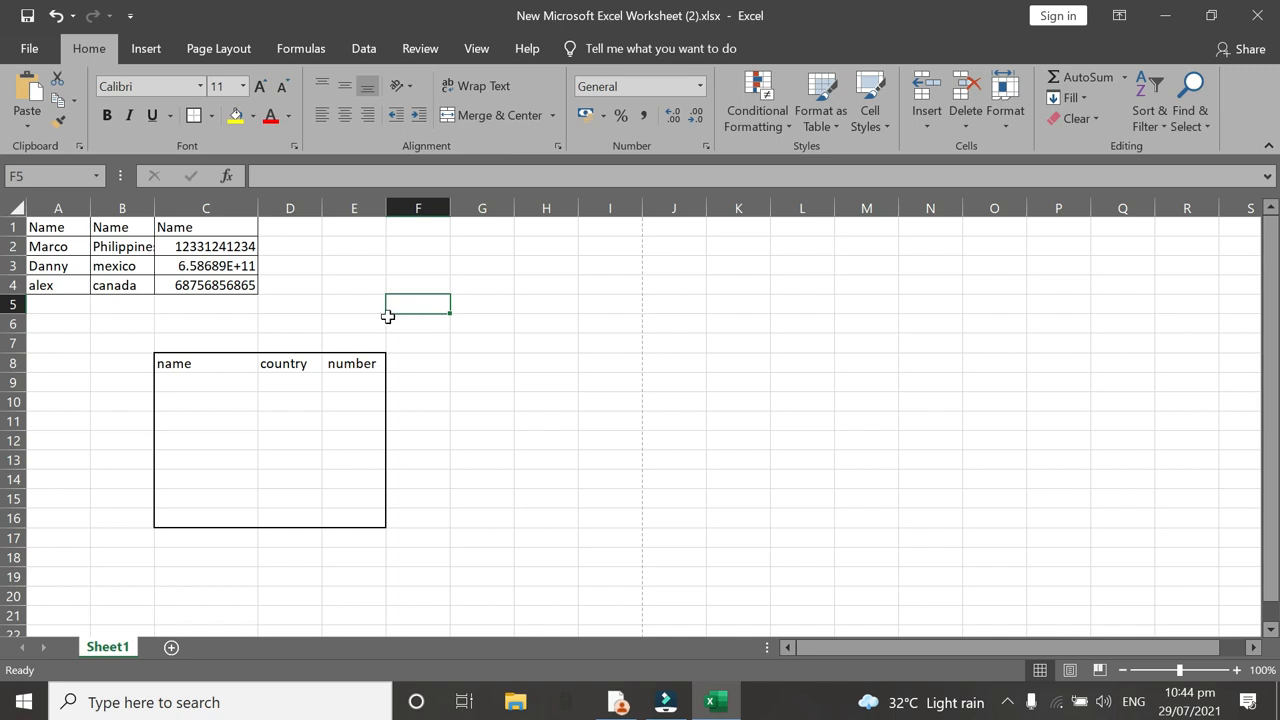
pyautogui.moveTo(390, 322)
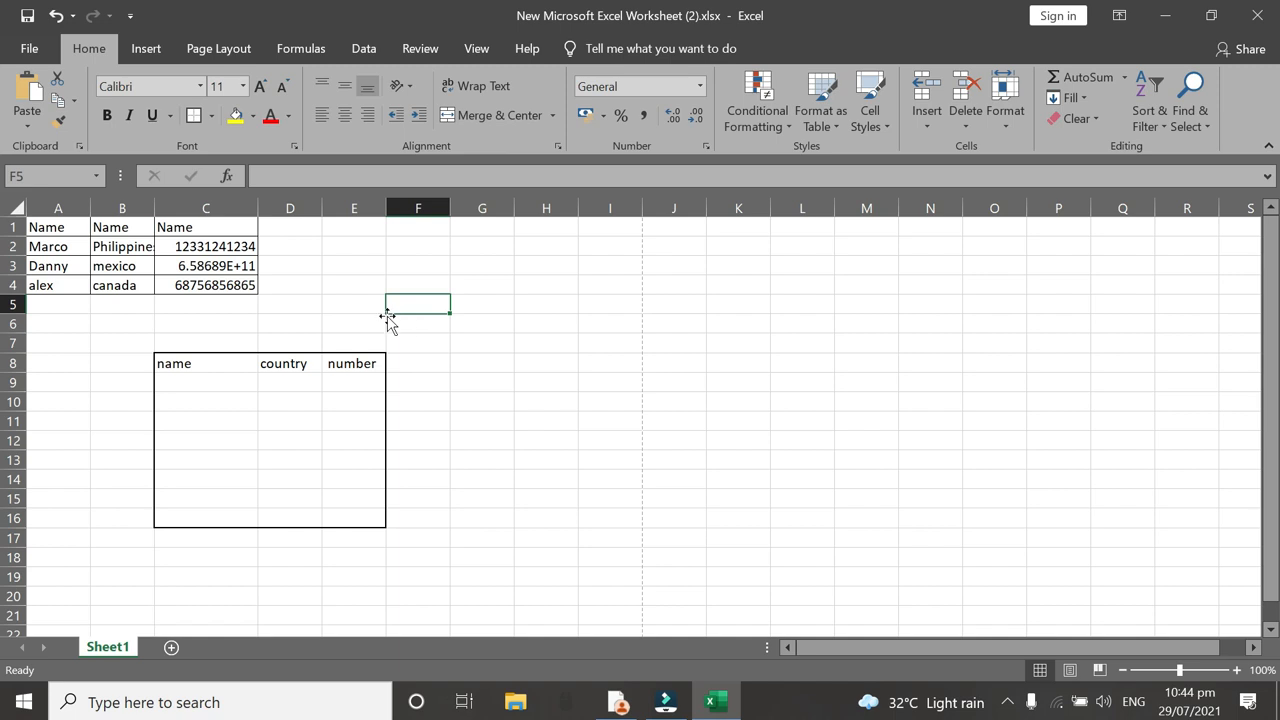